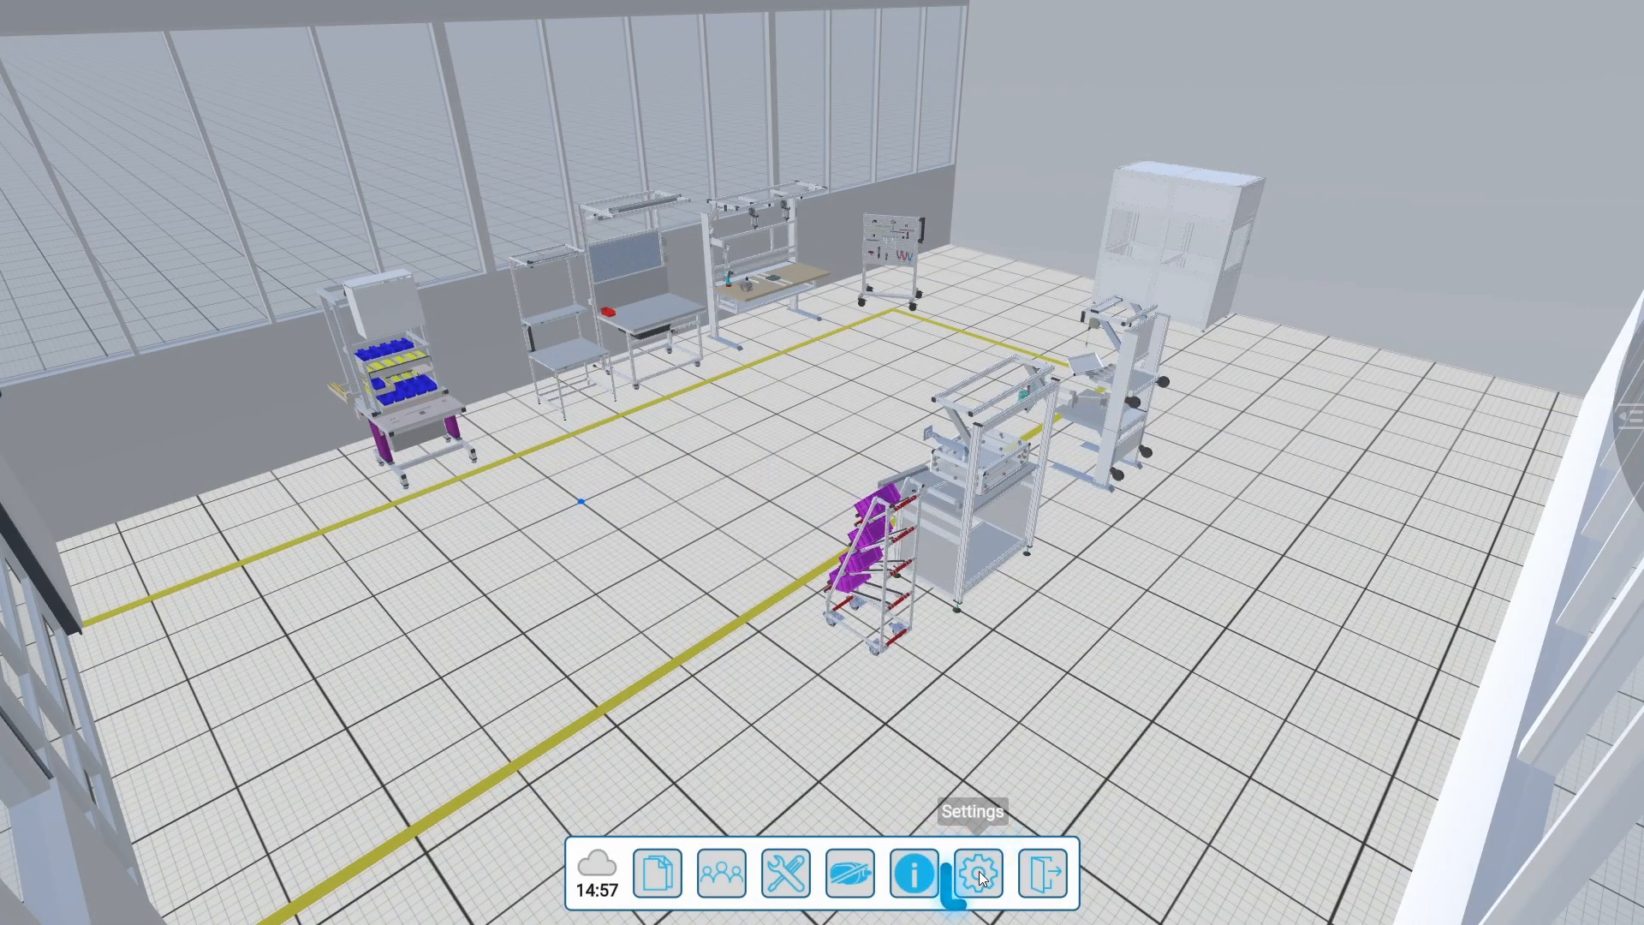
Step: Review the Choose Language dropdown in Settings General and keep English (ENG)
click(975, 871)
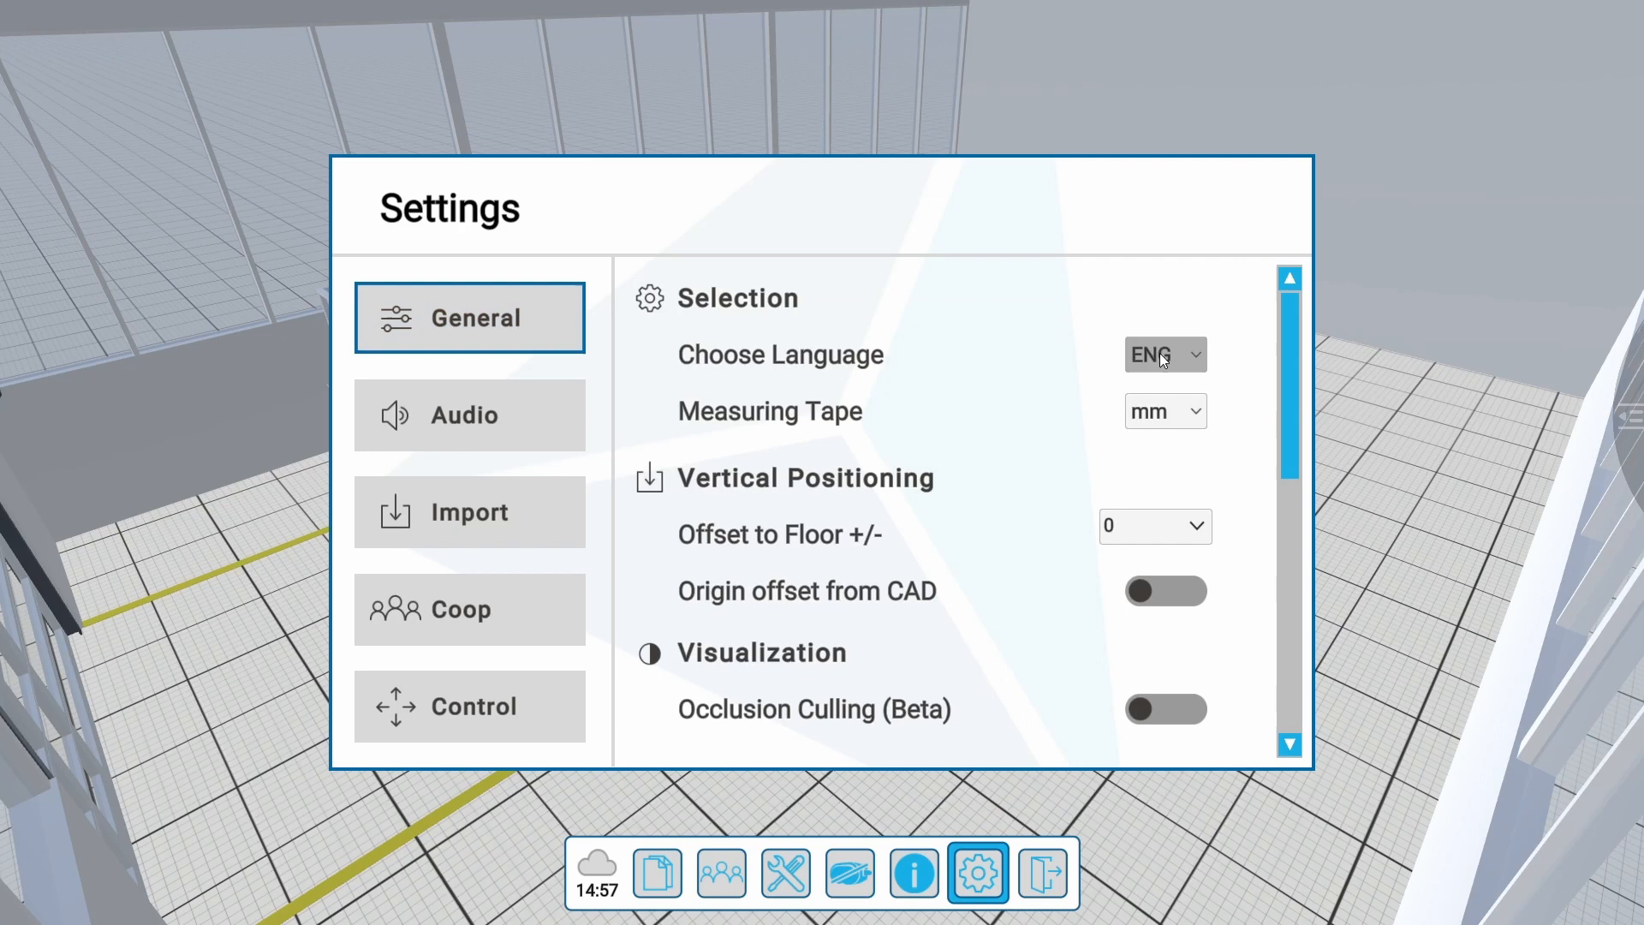
click(1164, 355)
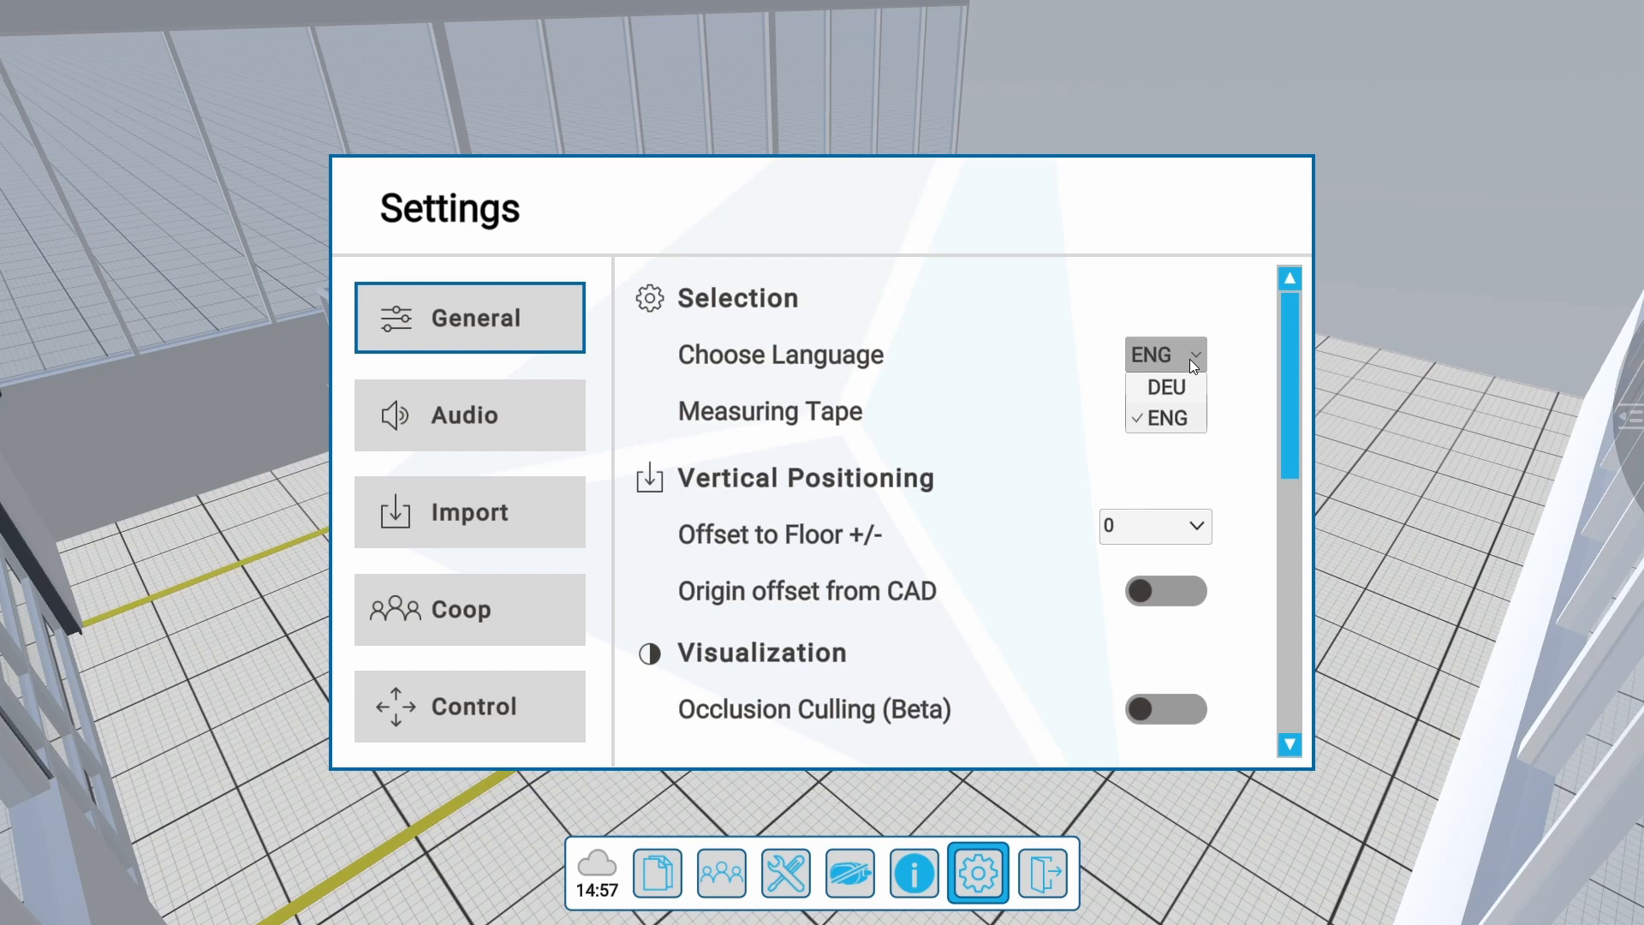
click(1165, 418)
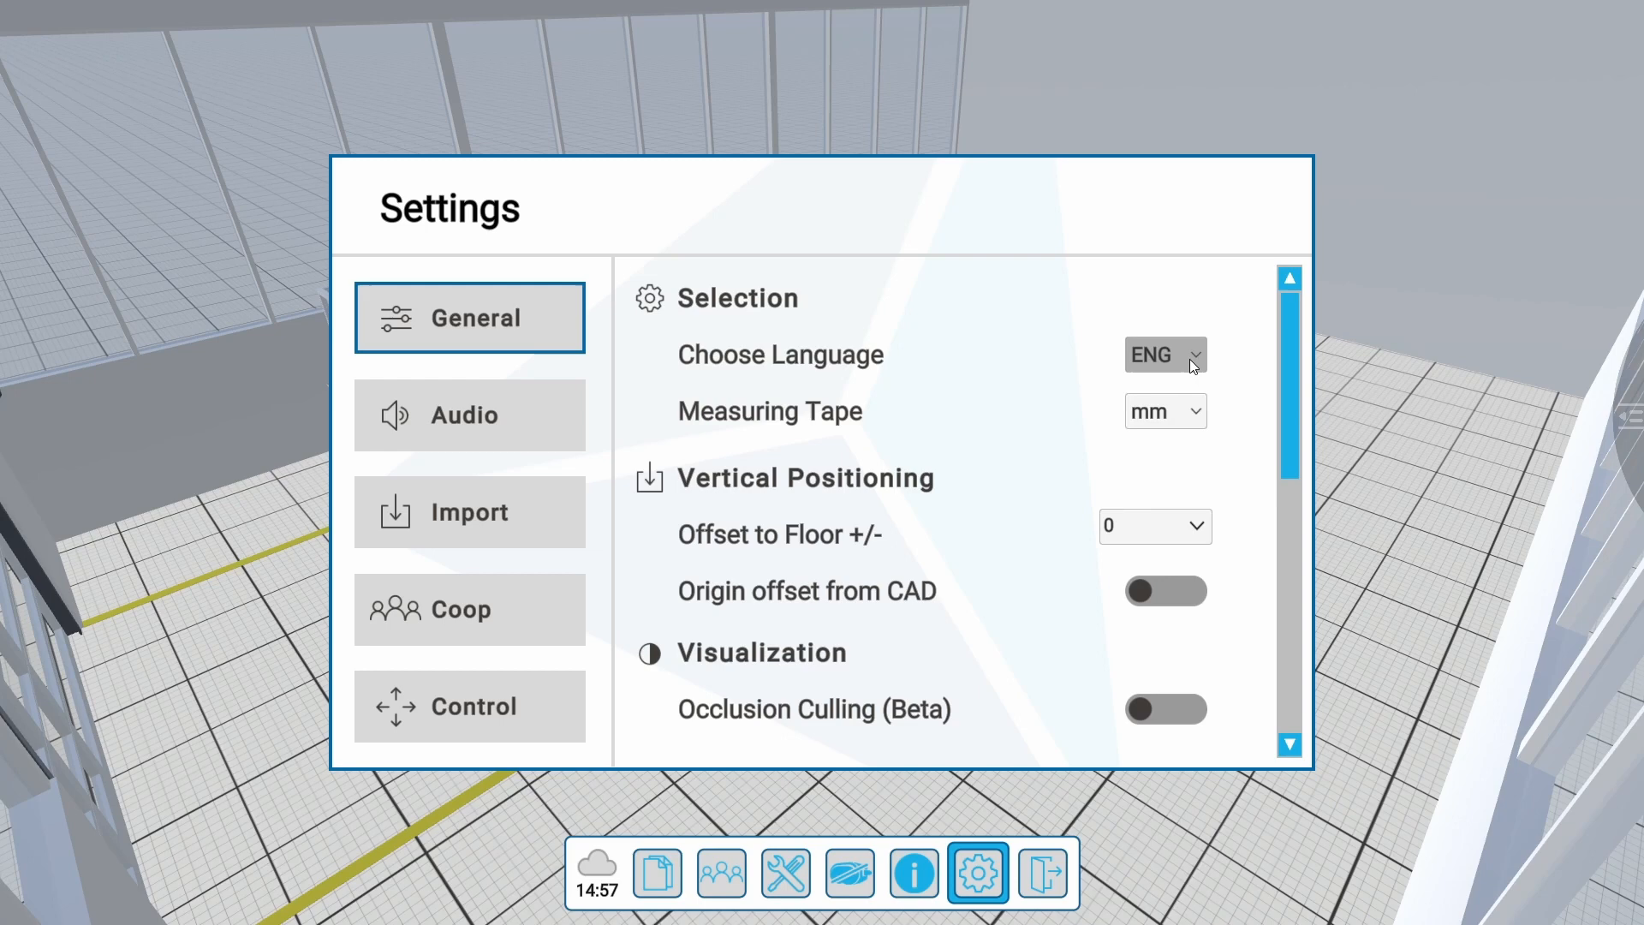
click(1165, 411)
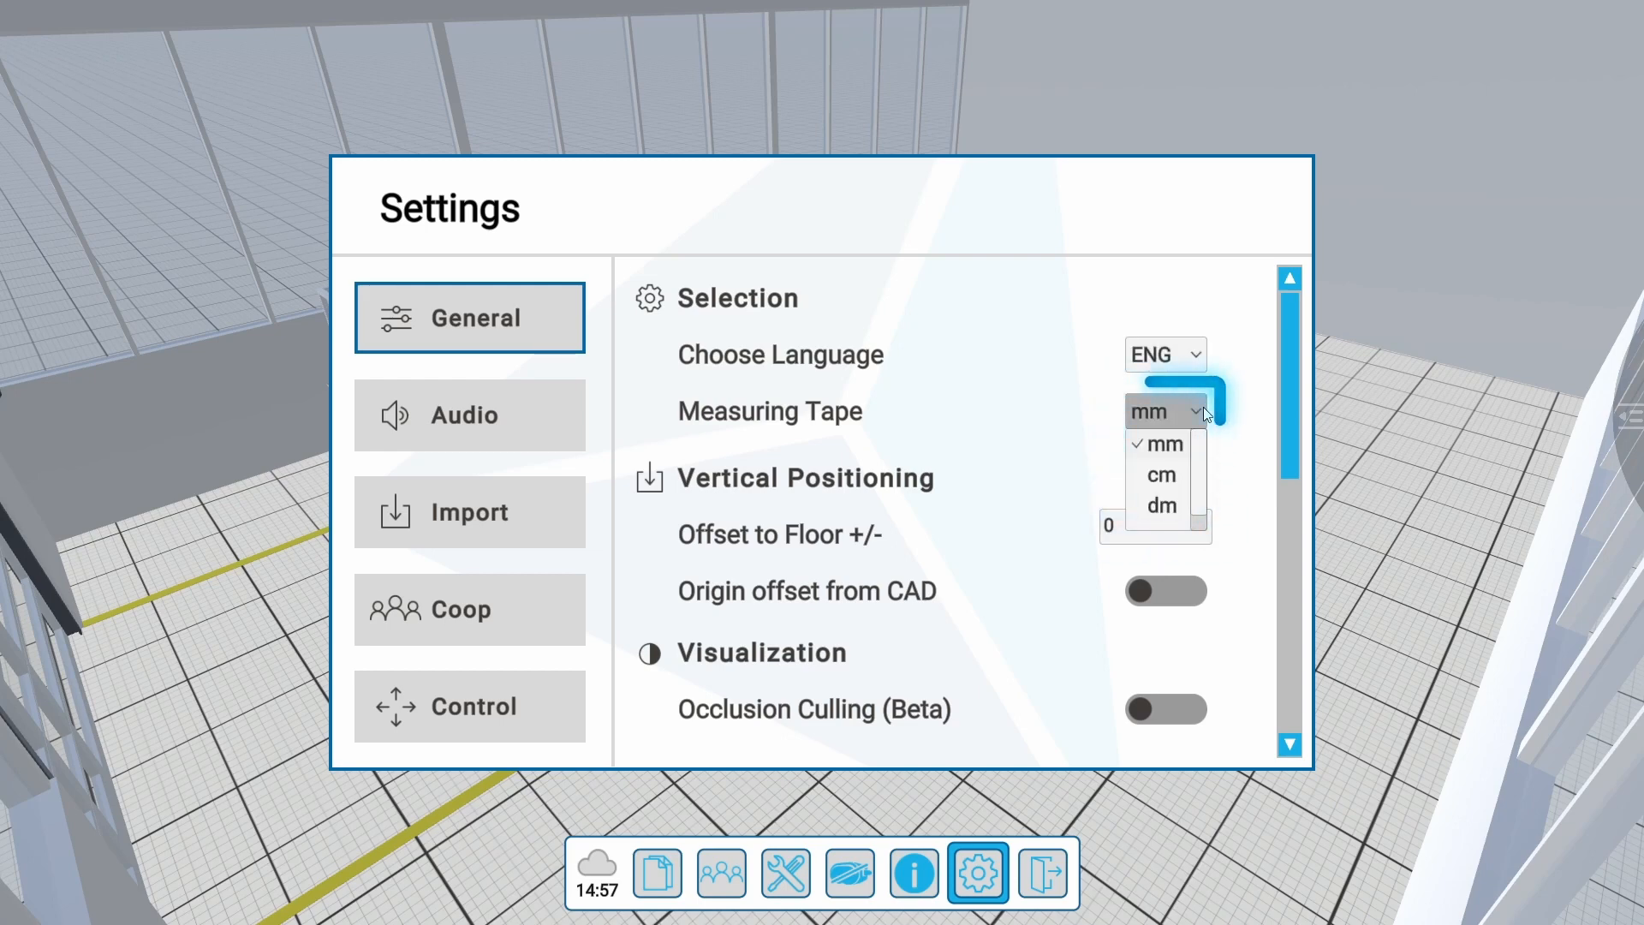
click(1162, 444)
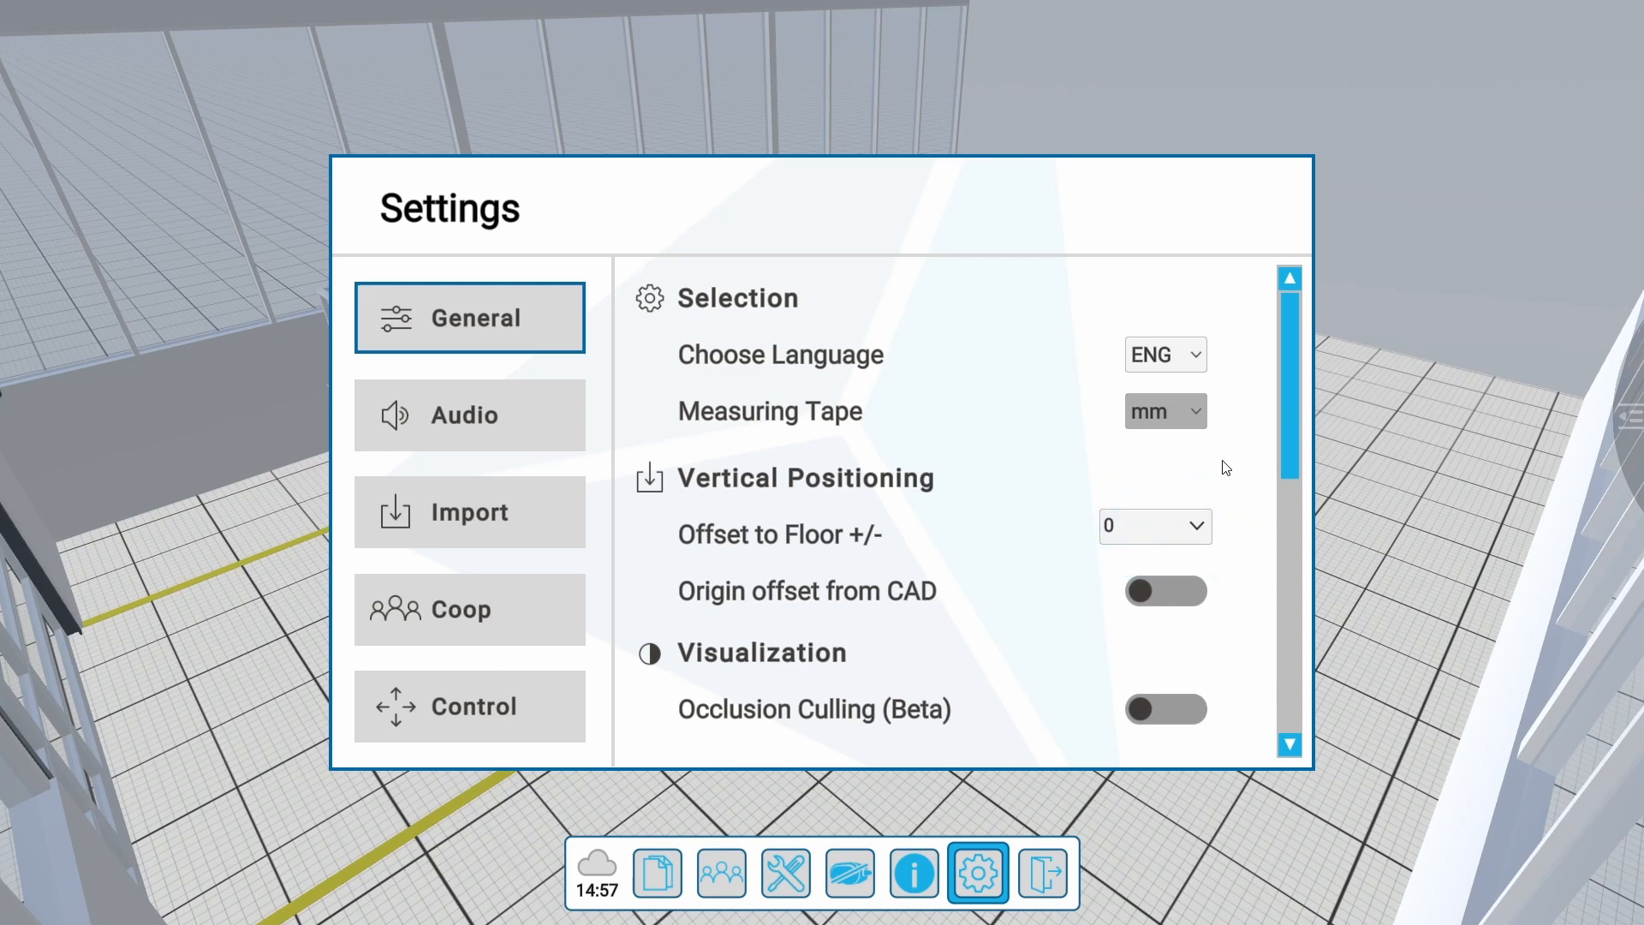
click(1153, 525)
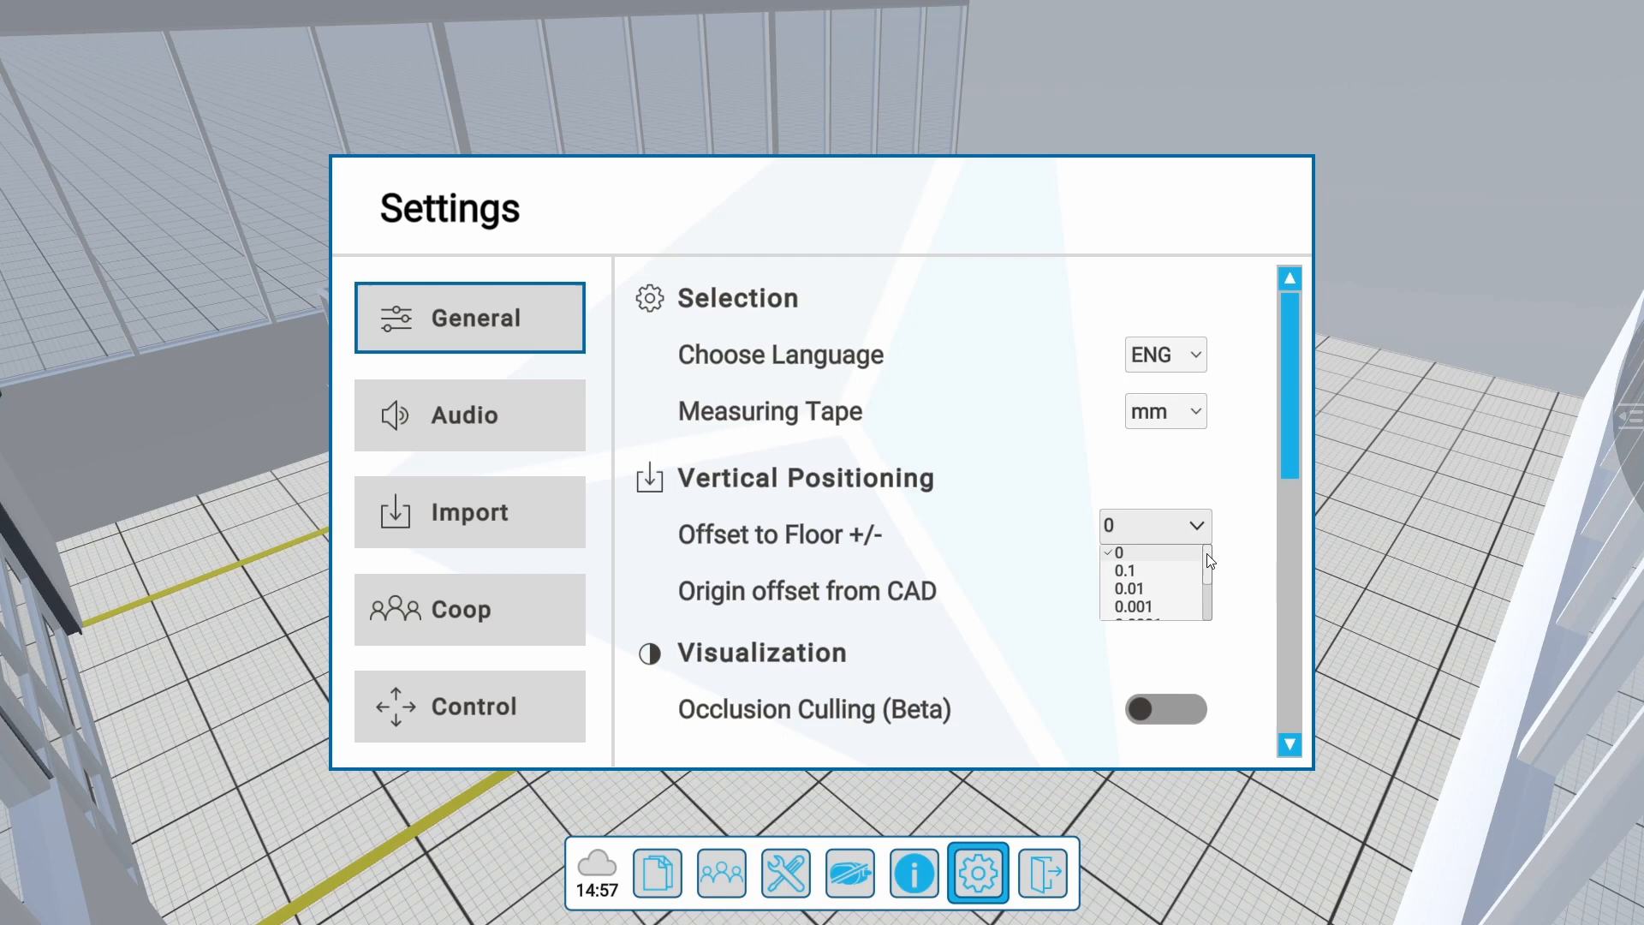
scroll(down, 3)
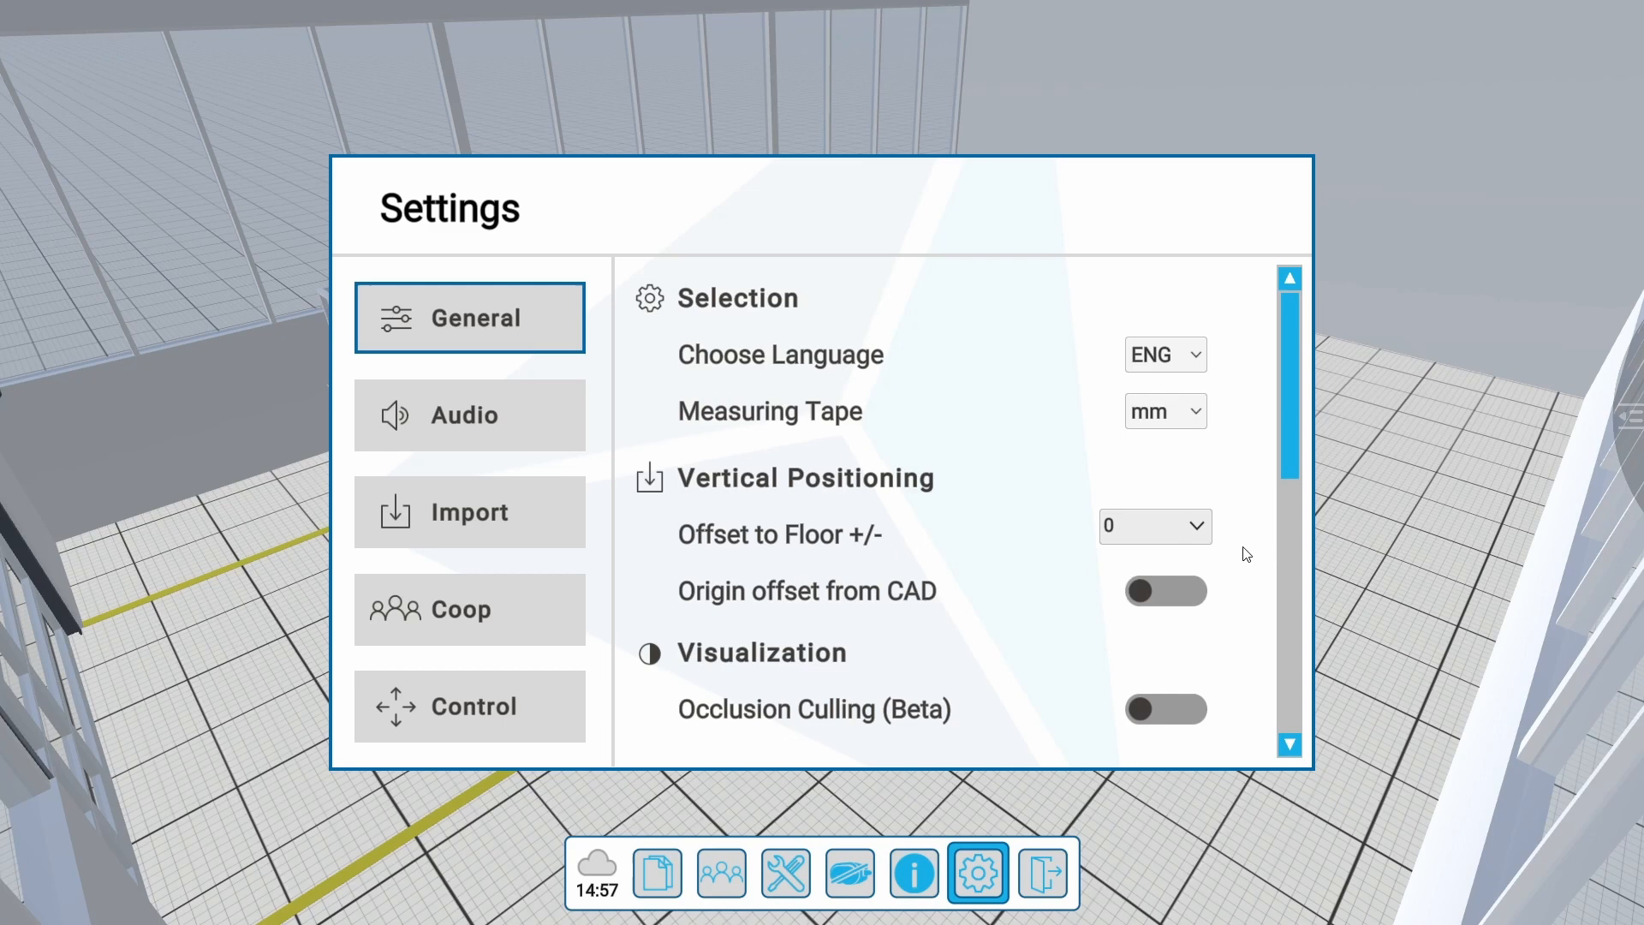
scroll(down, 3)
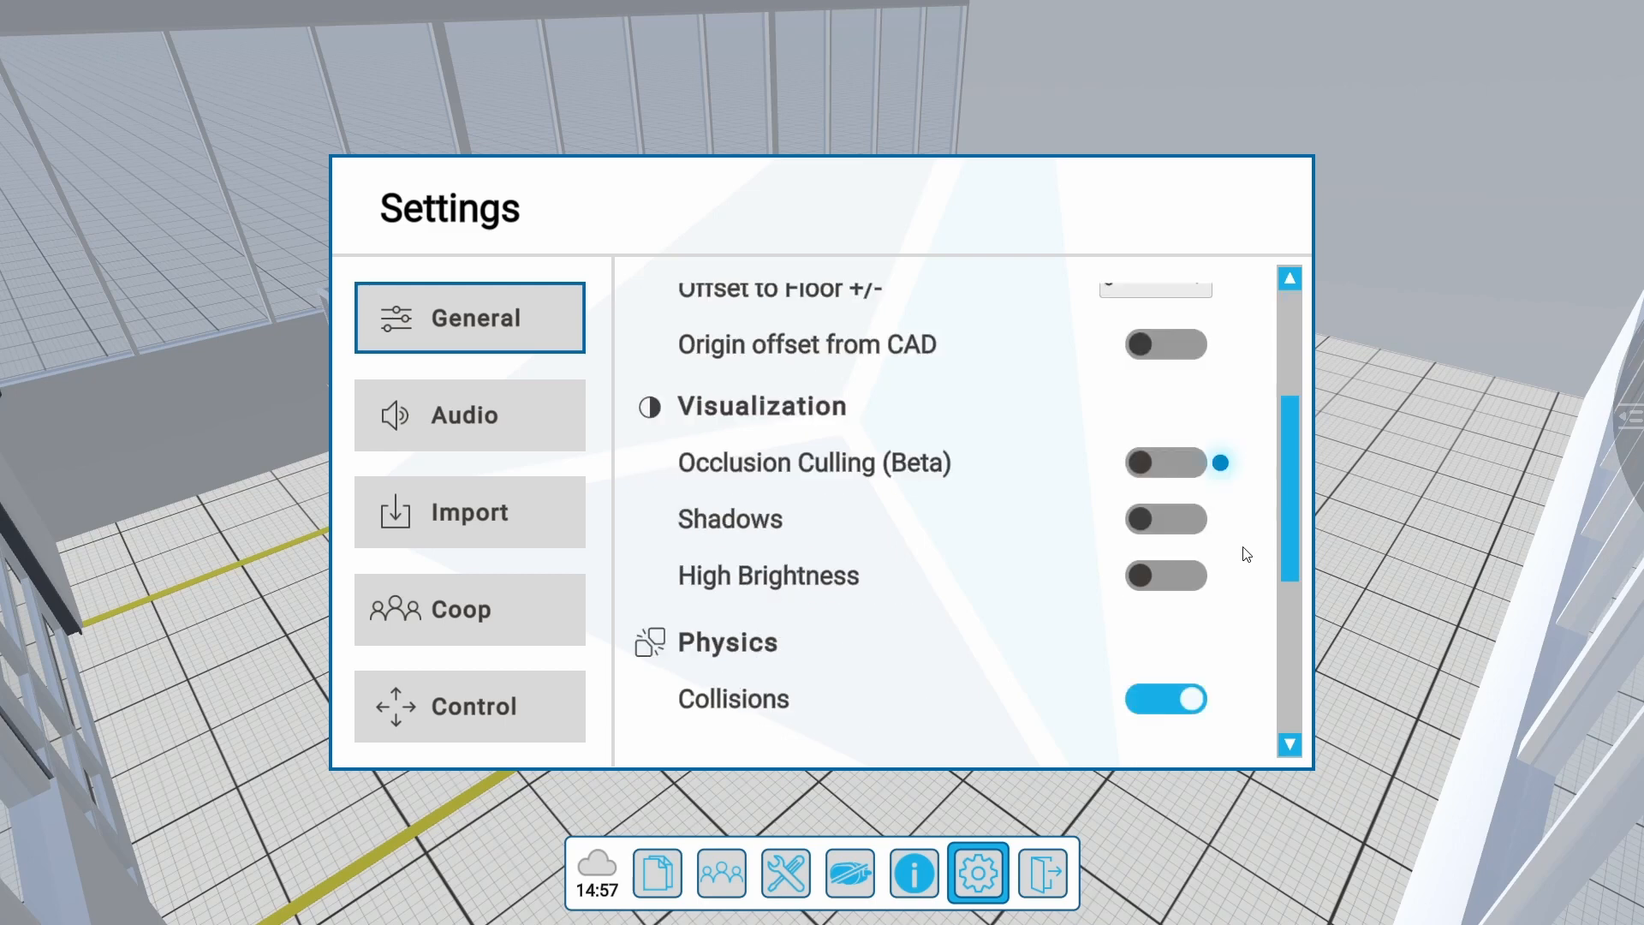
click(1165, 463)
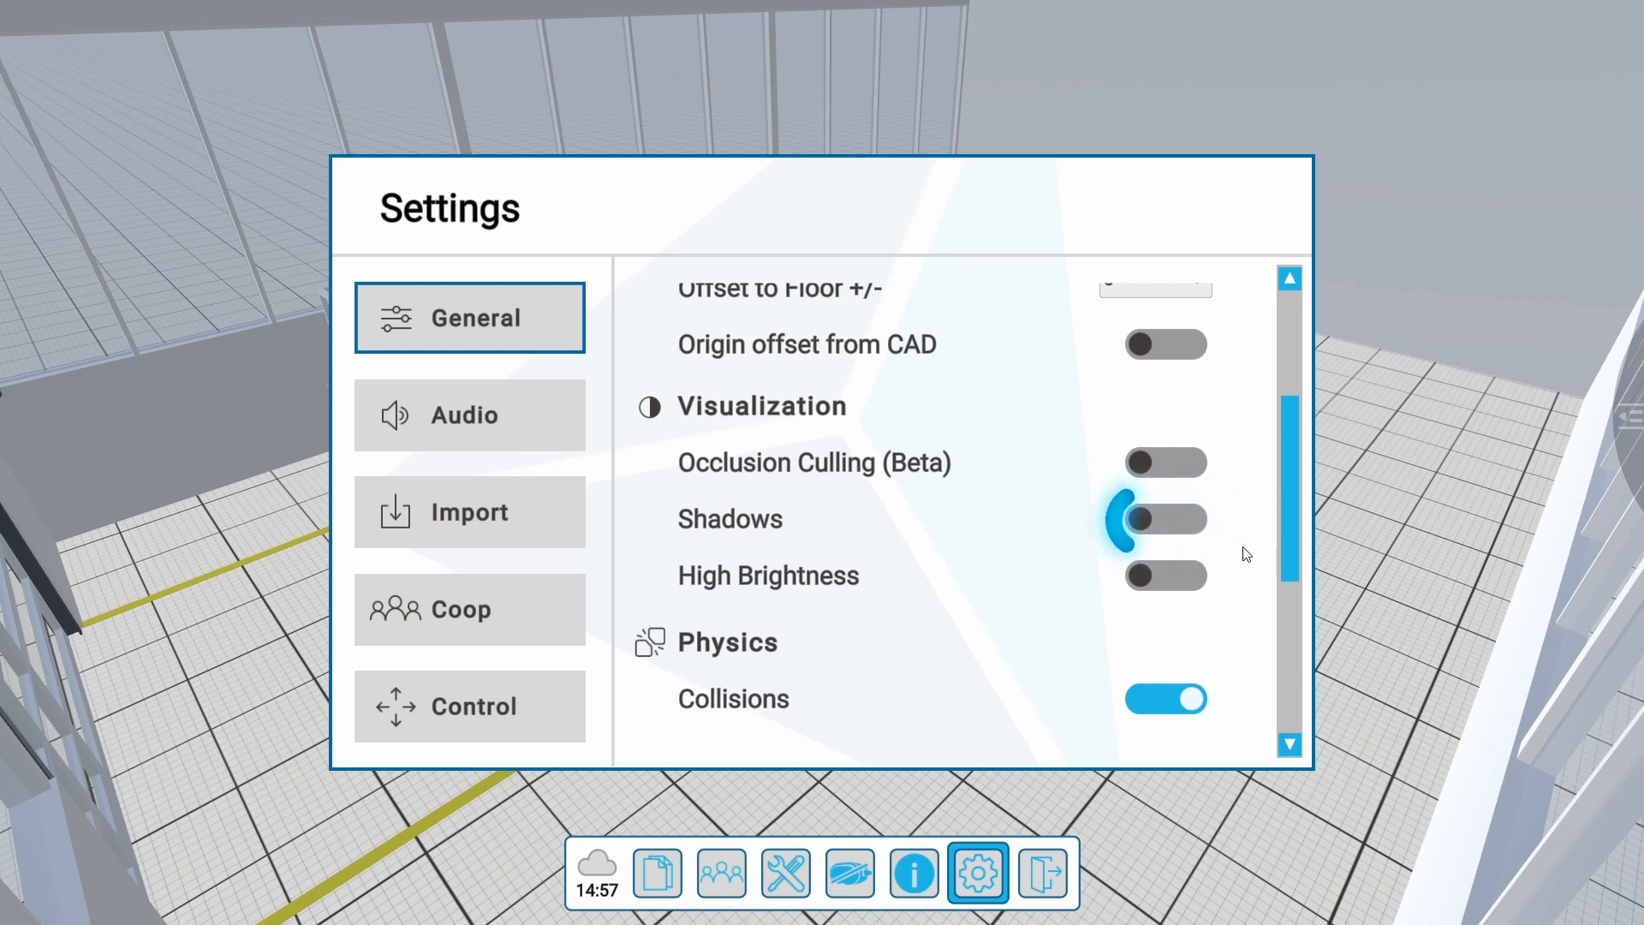
click(1165, 519)
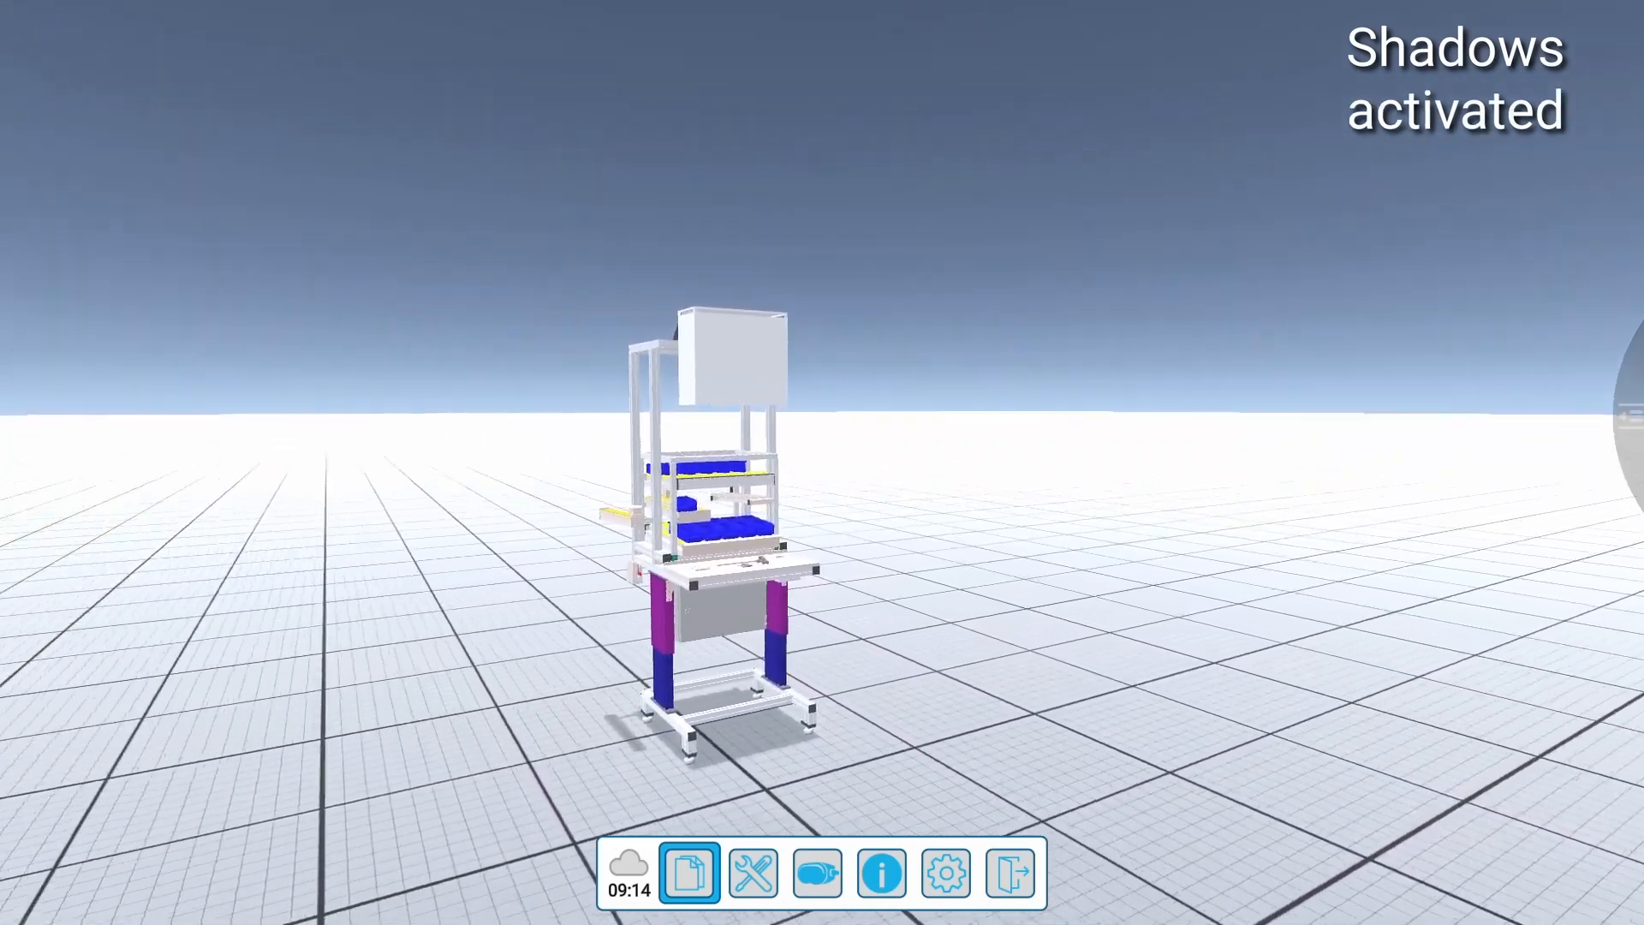
click(975, 871)
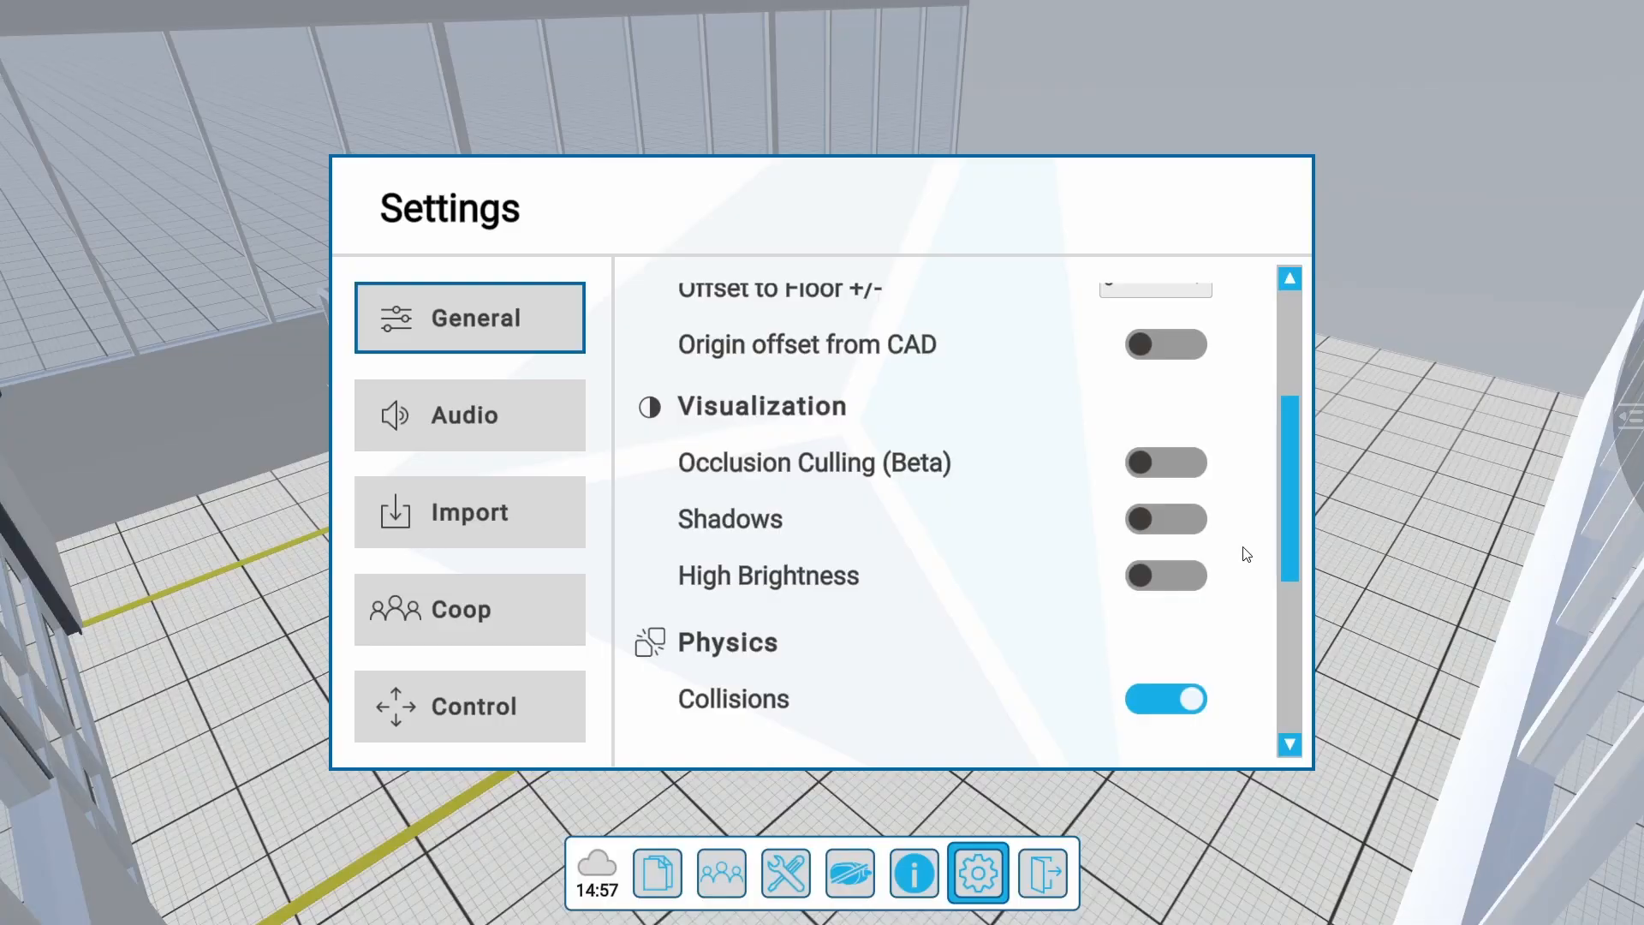
click(1164, 576)
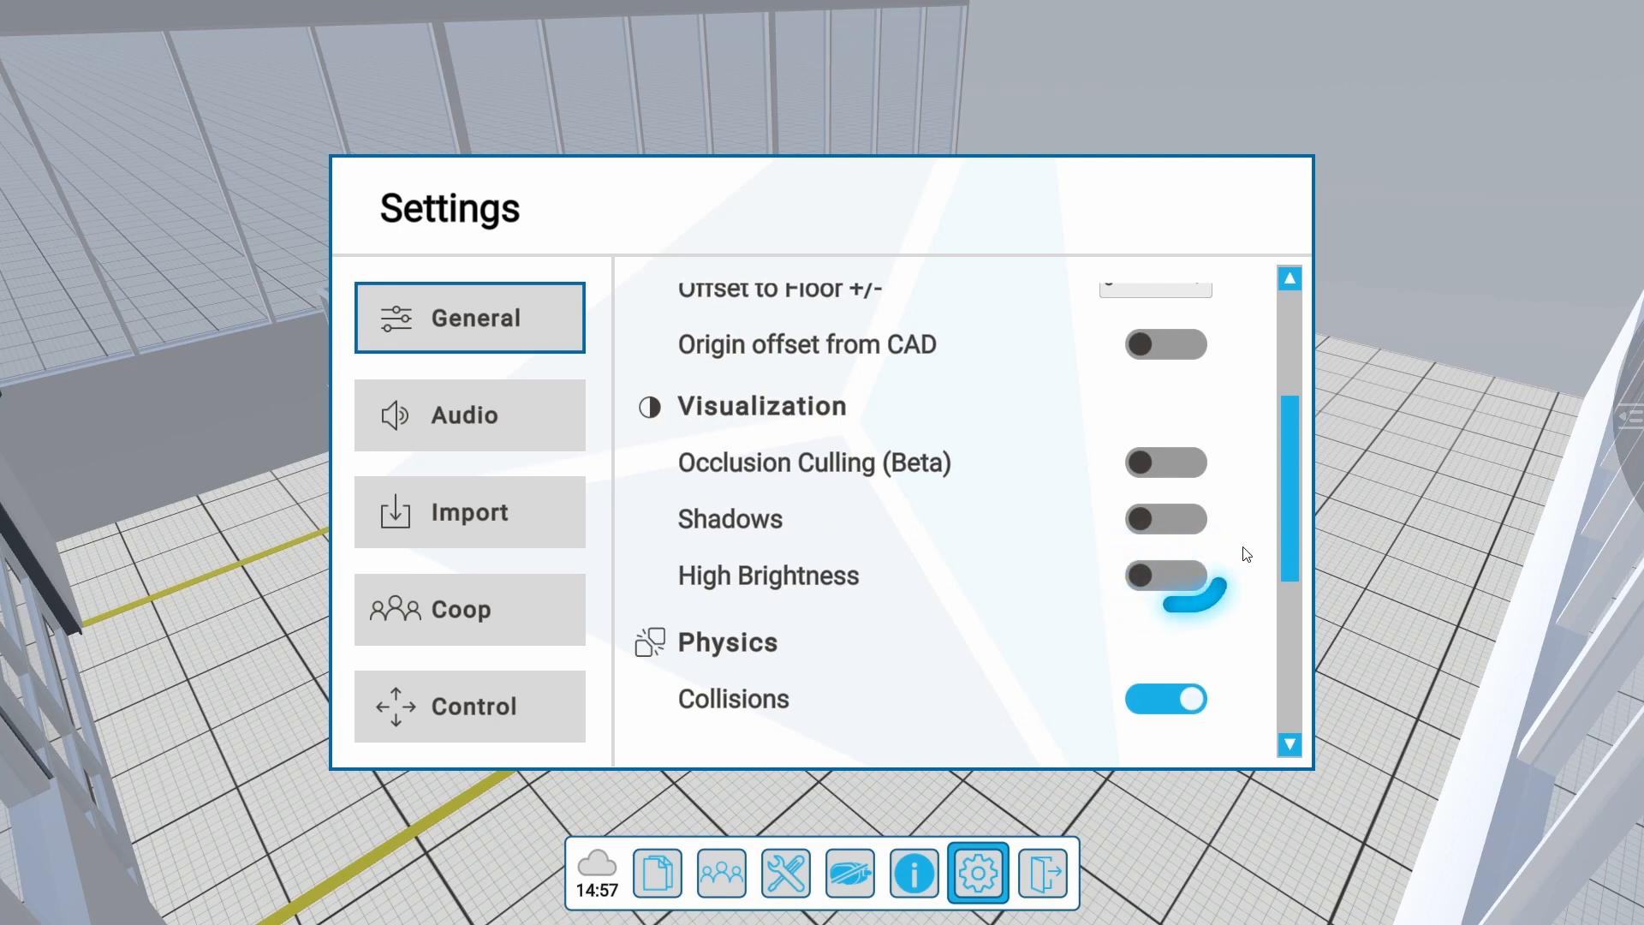
click(1165, 575)
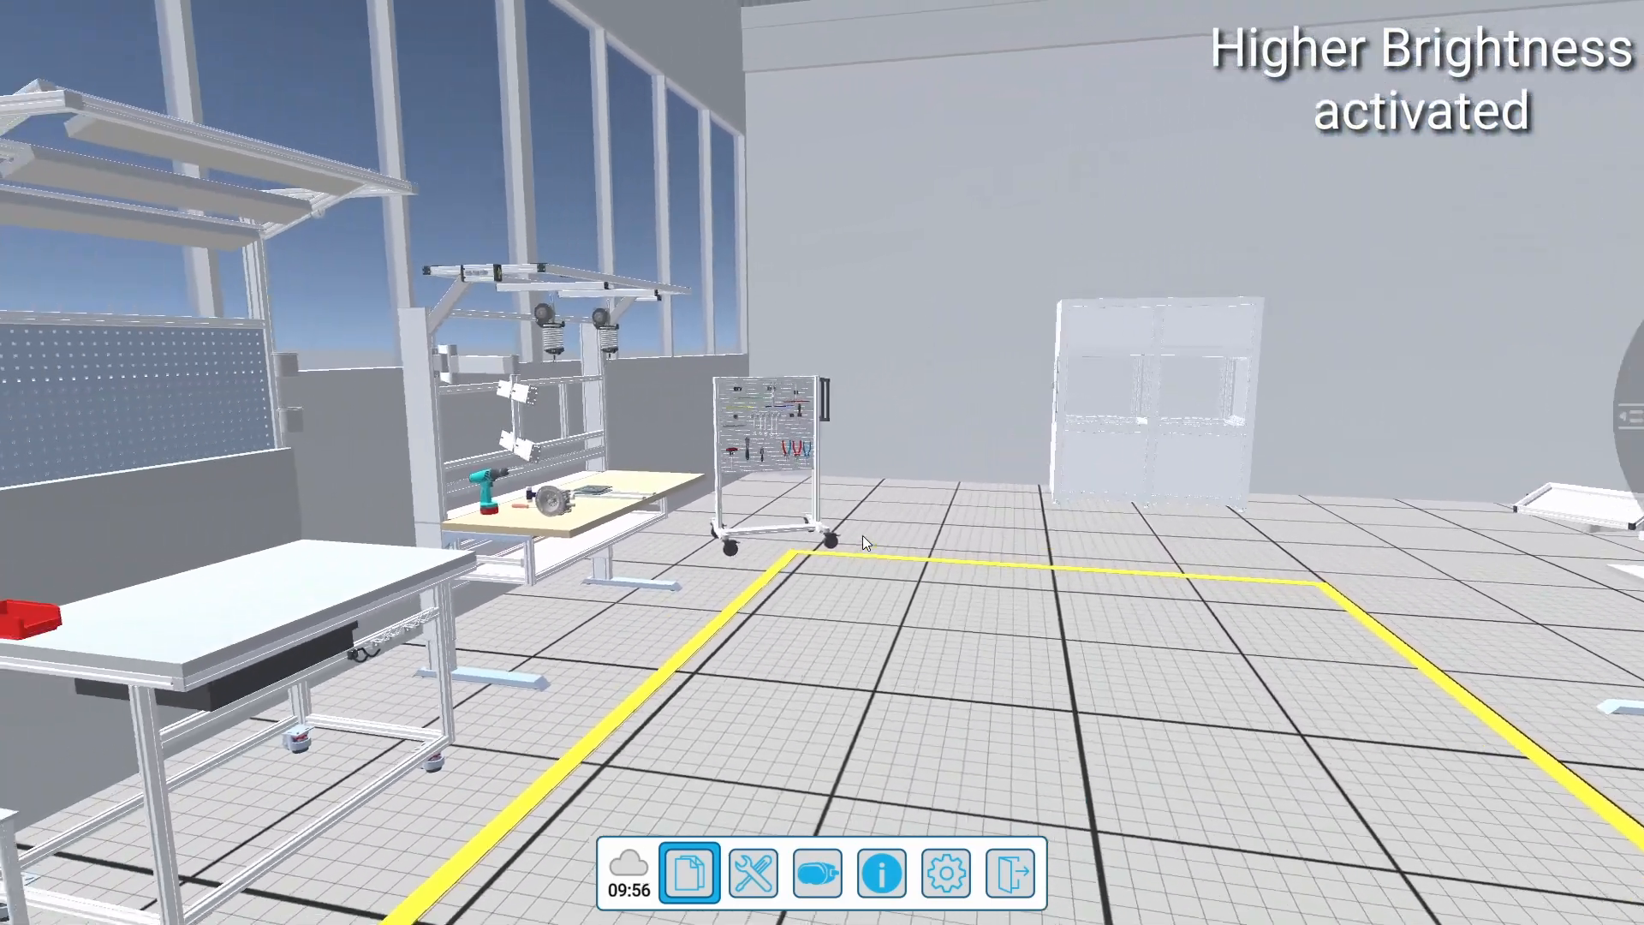
click(945, 872)
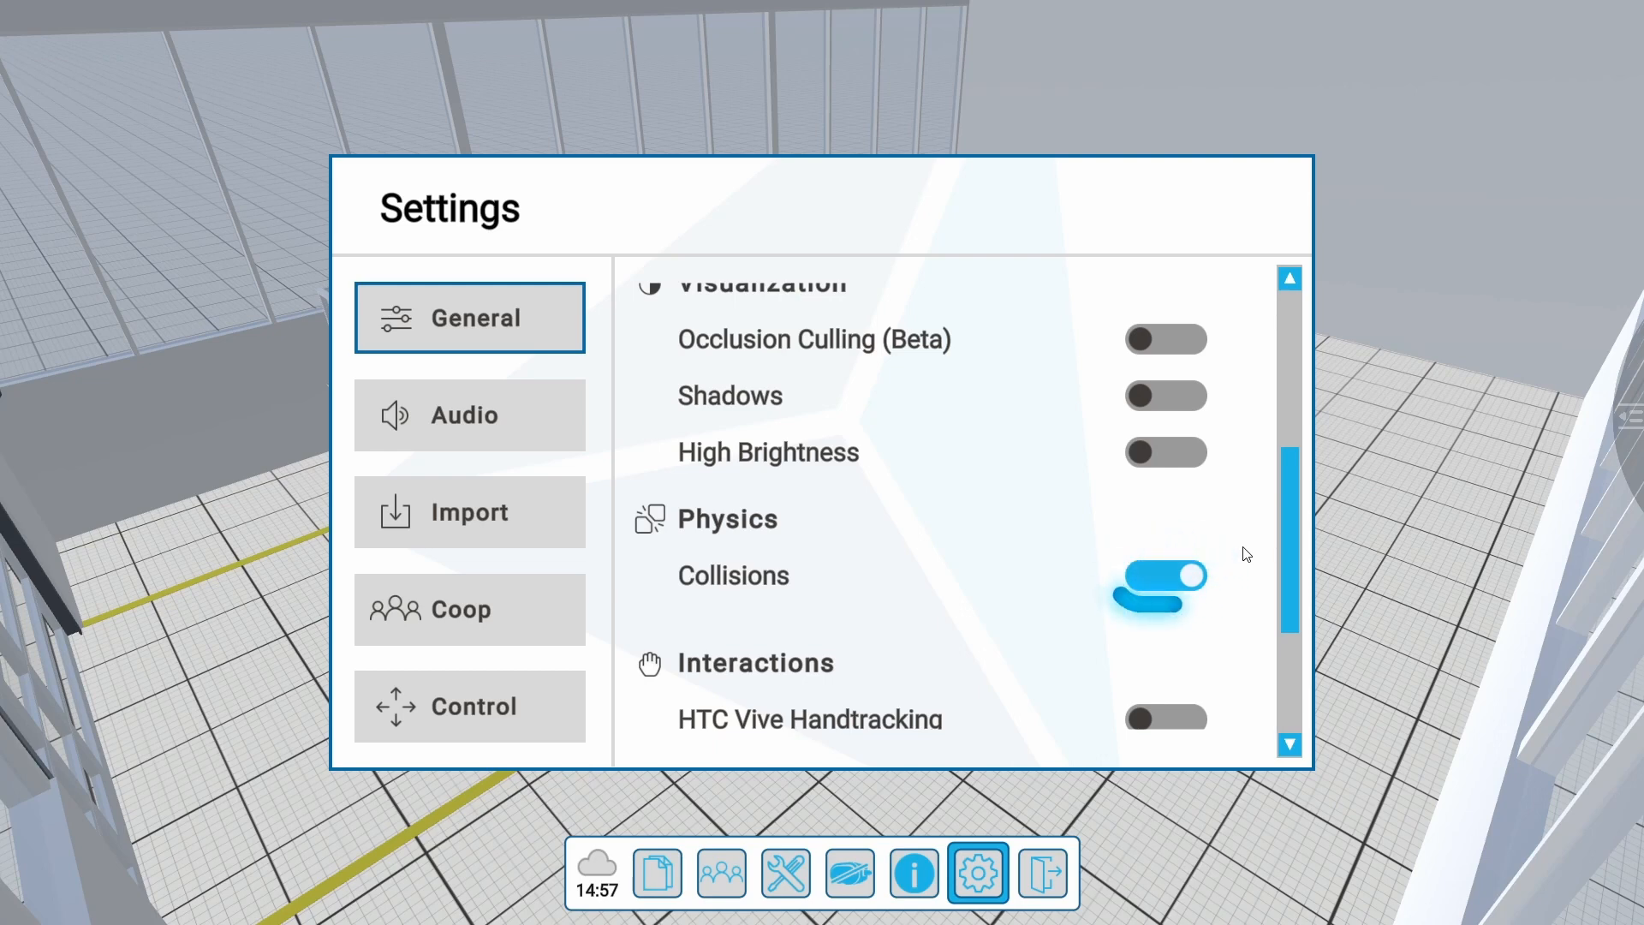
Step: Turn off collisions between objects and return to the Settings dialog
click(1161, 575)
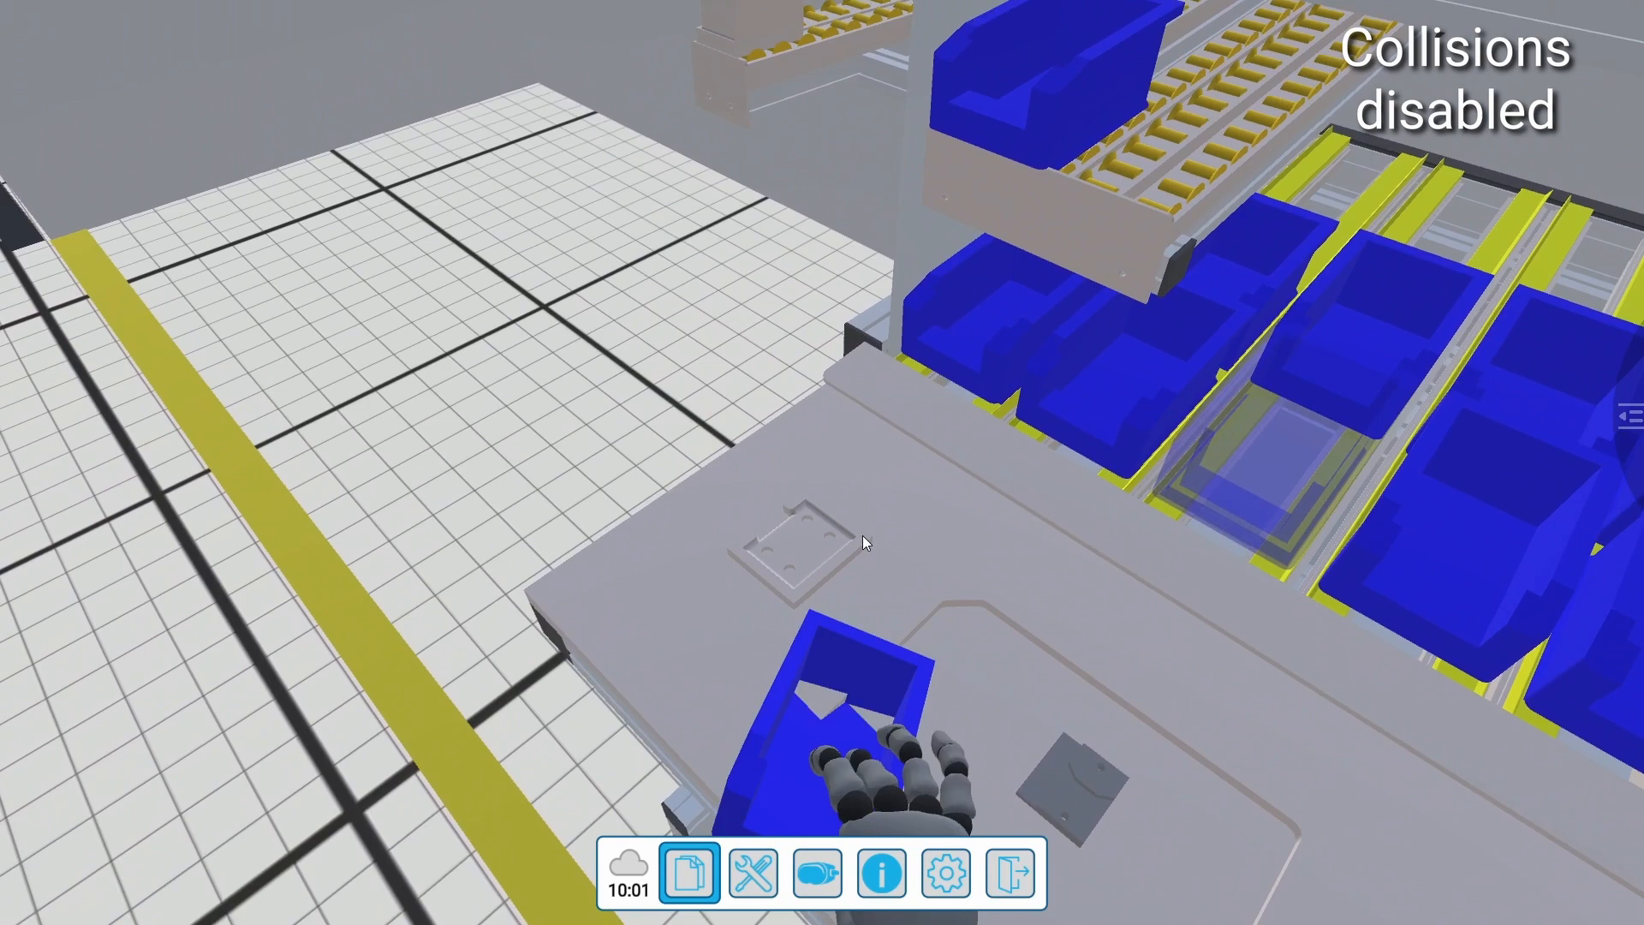
click(945, 872)
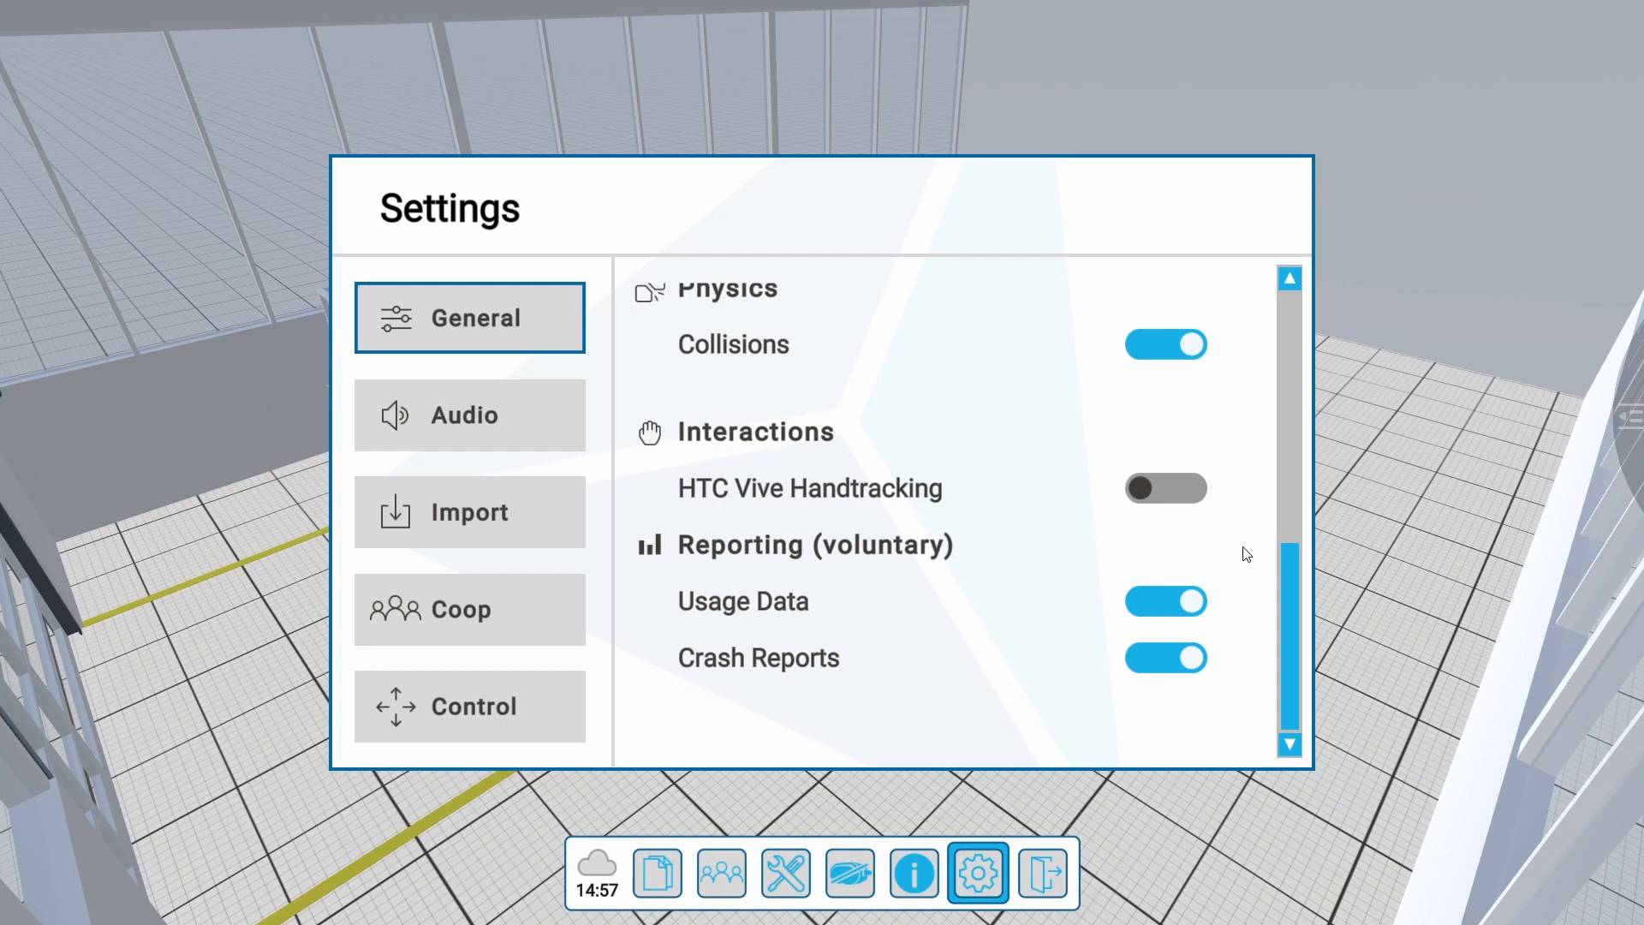
mouse_move(728, 469)
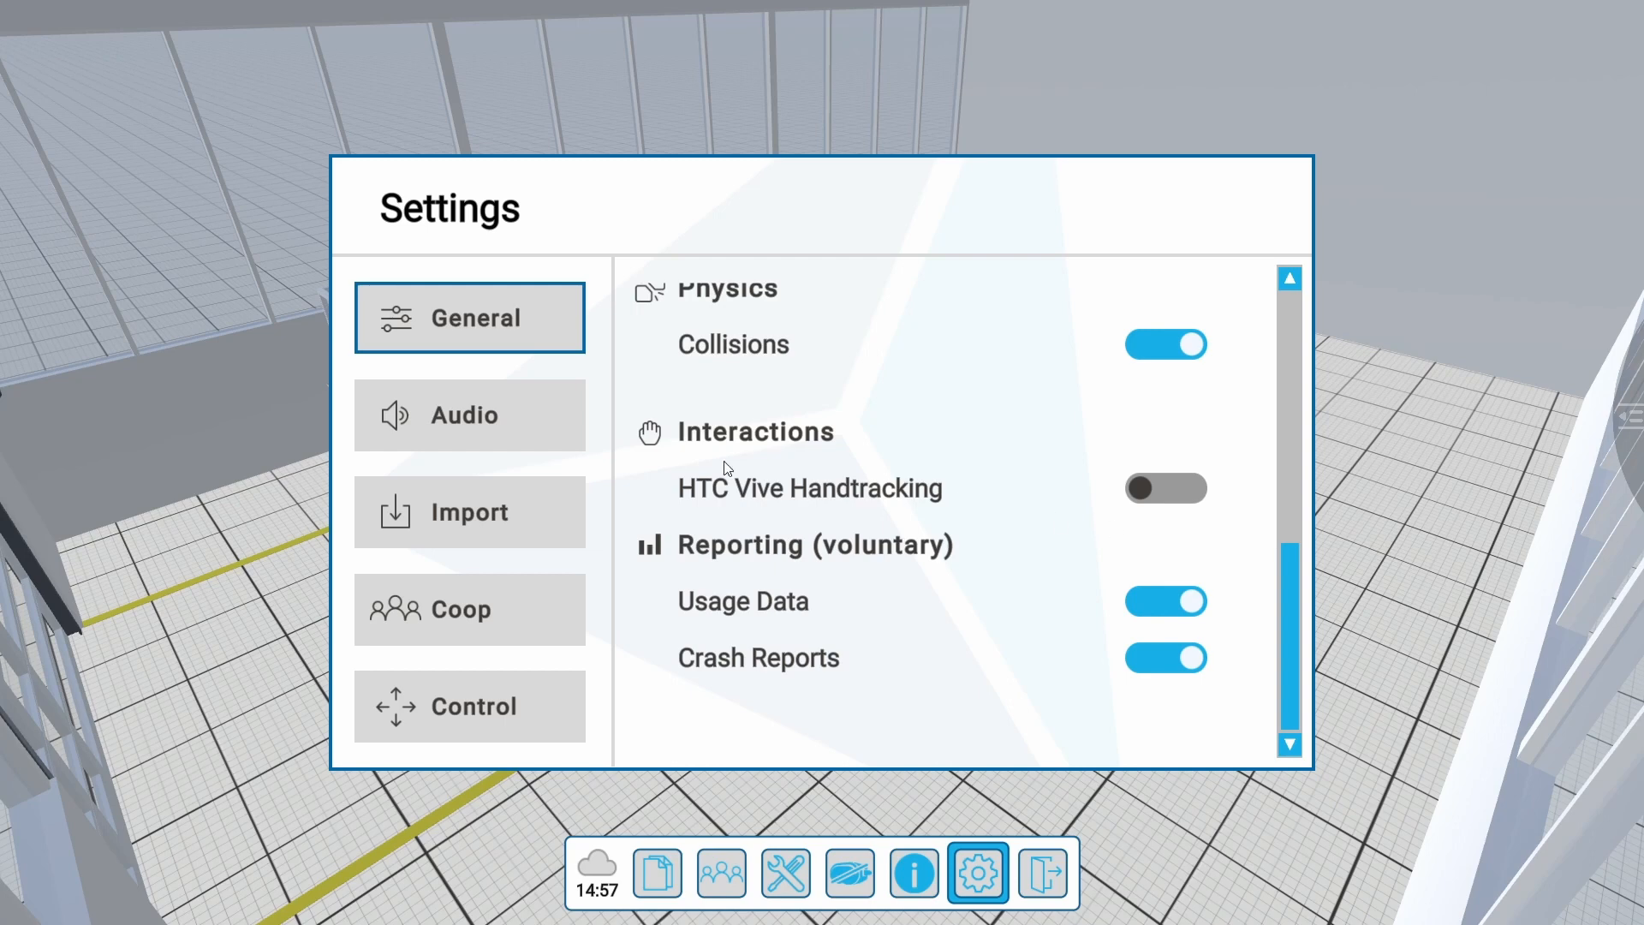
Step: Review the Audio microphone list, keeping the Pico Streaming Speaker array selected
click(470, 415)
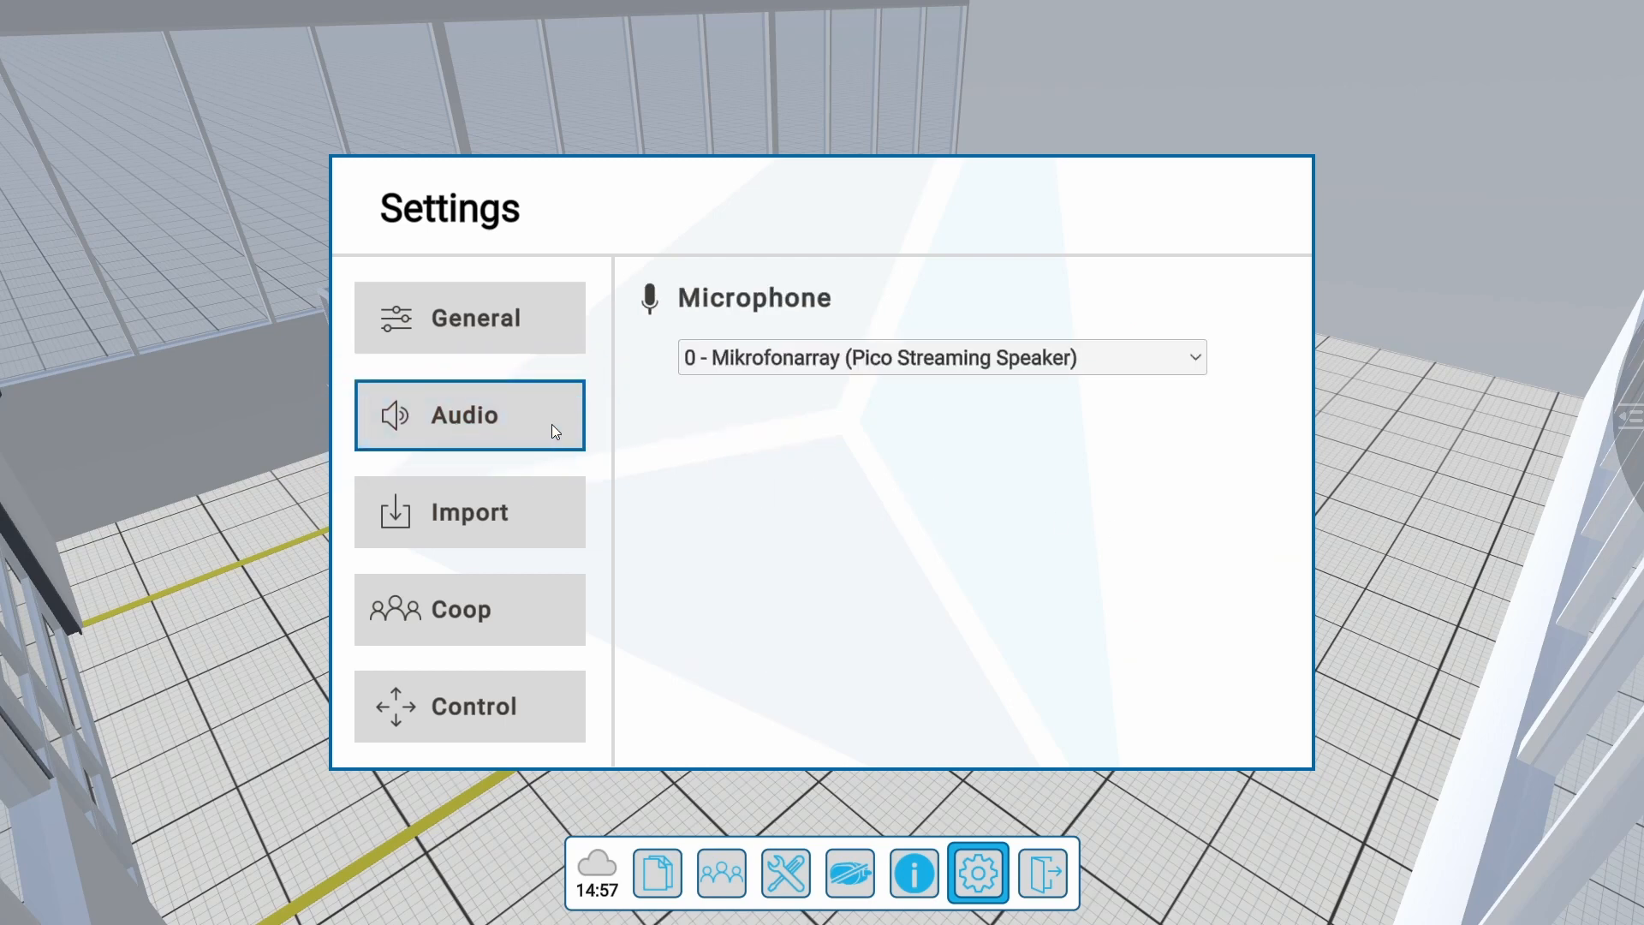
click(941, 358)
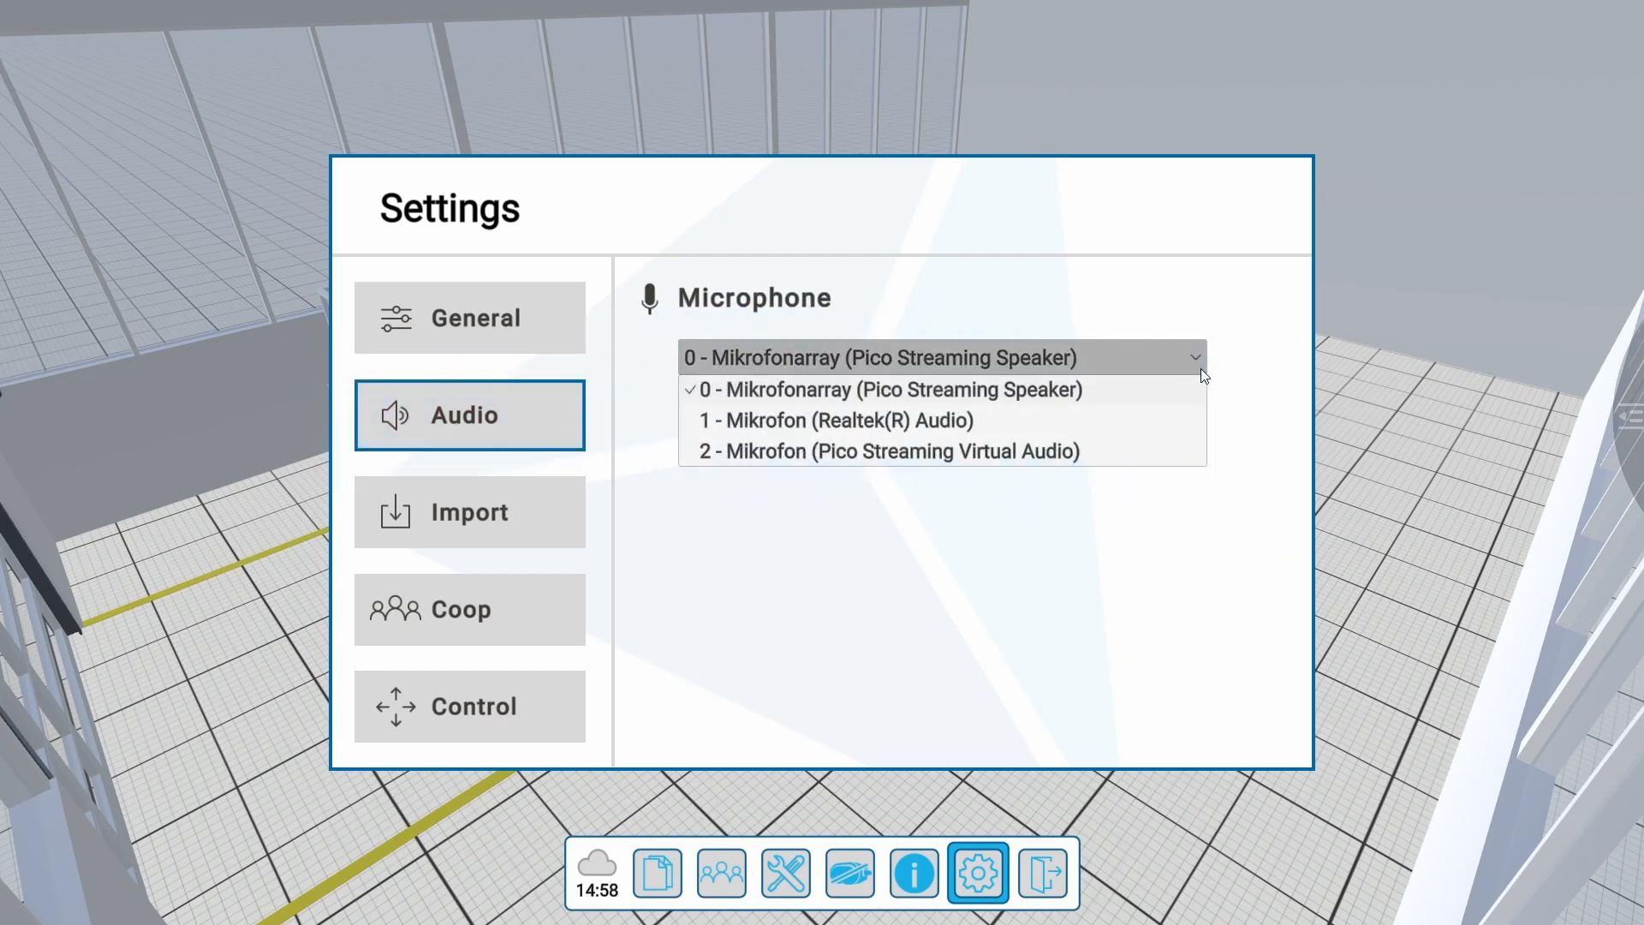
click(891, 388)
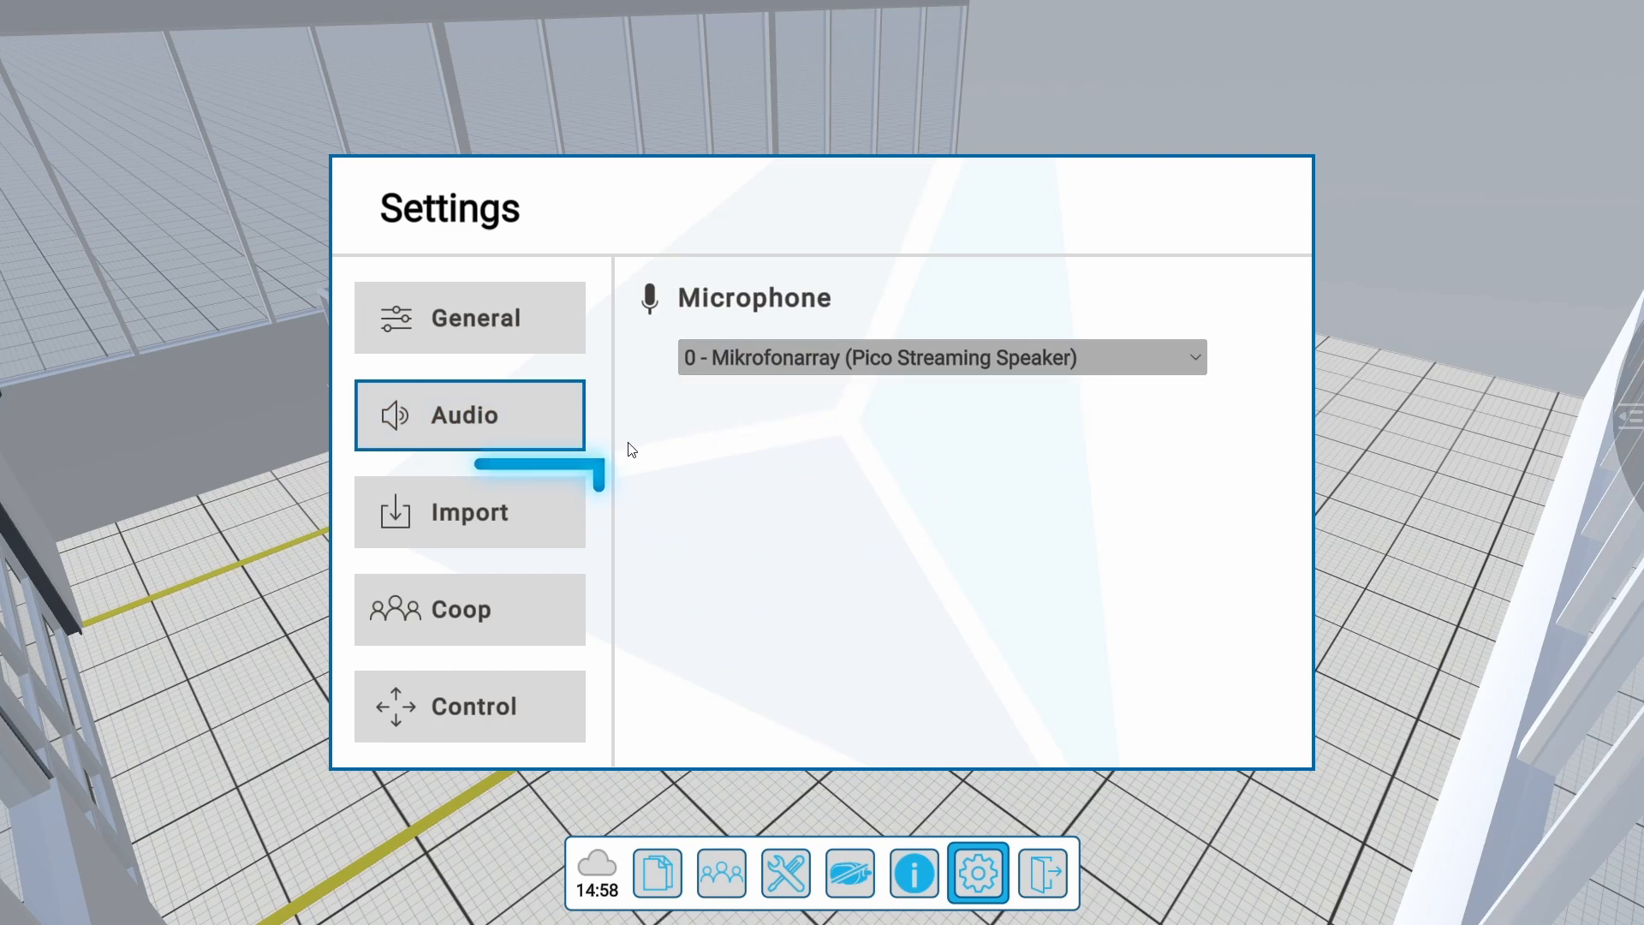
Step: Review Import options, keeping FBX format, Y up axis and millimetre scaling unit
click(469, 512)
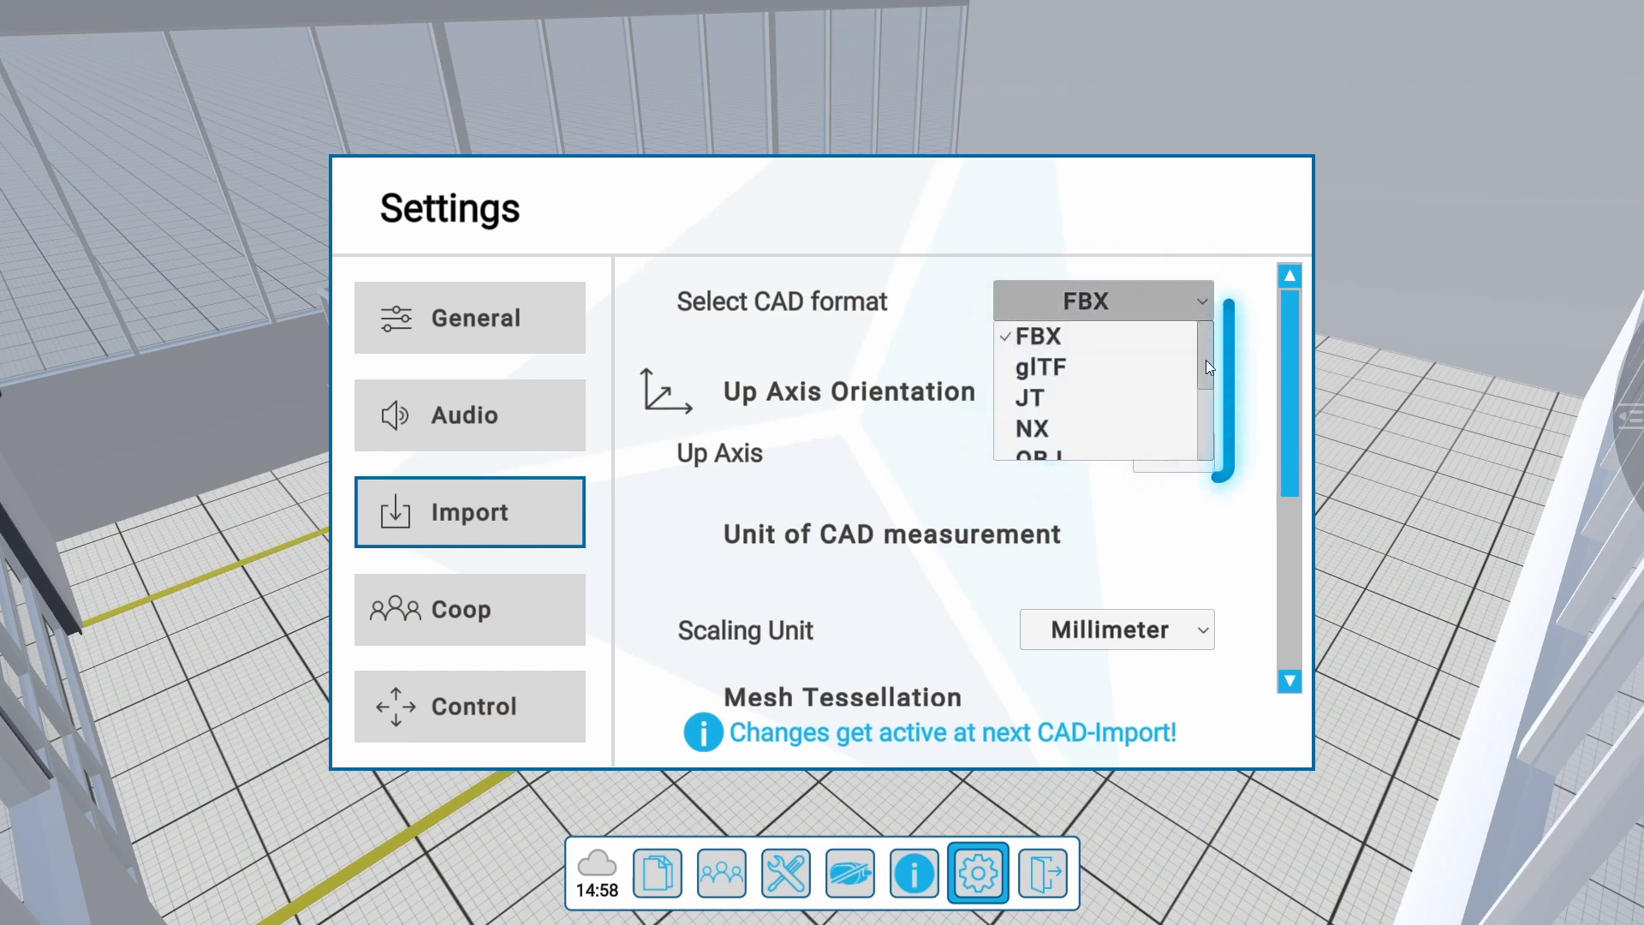
scroll(down, 3)
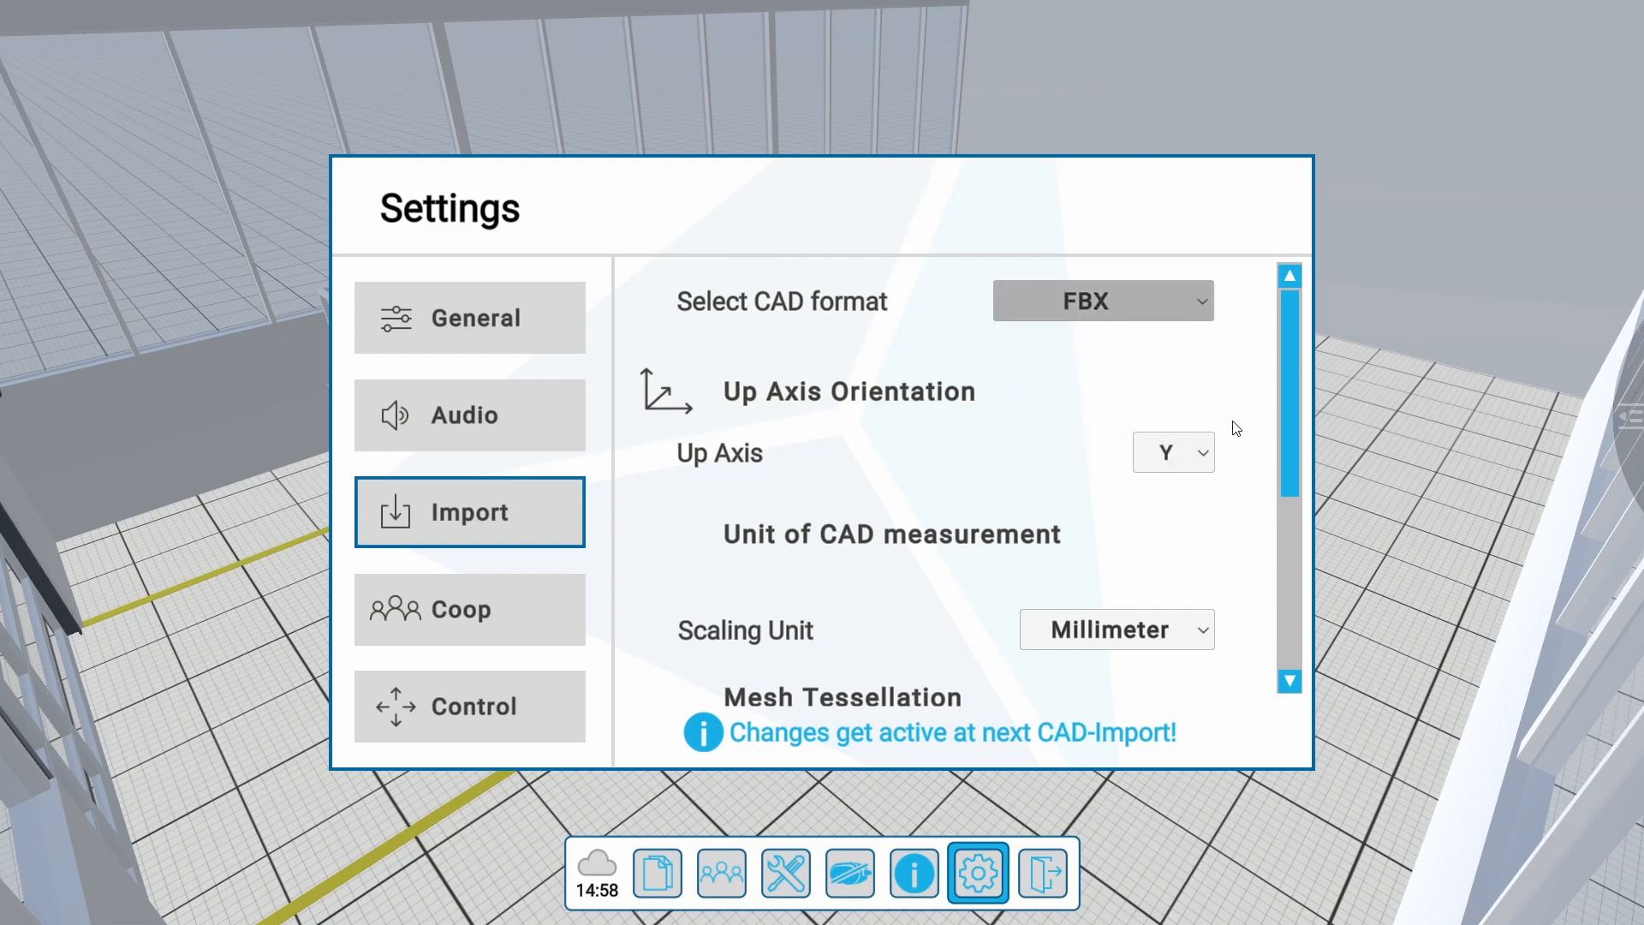
click(1171, 450)
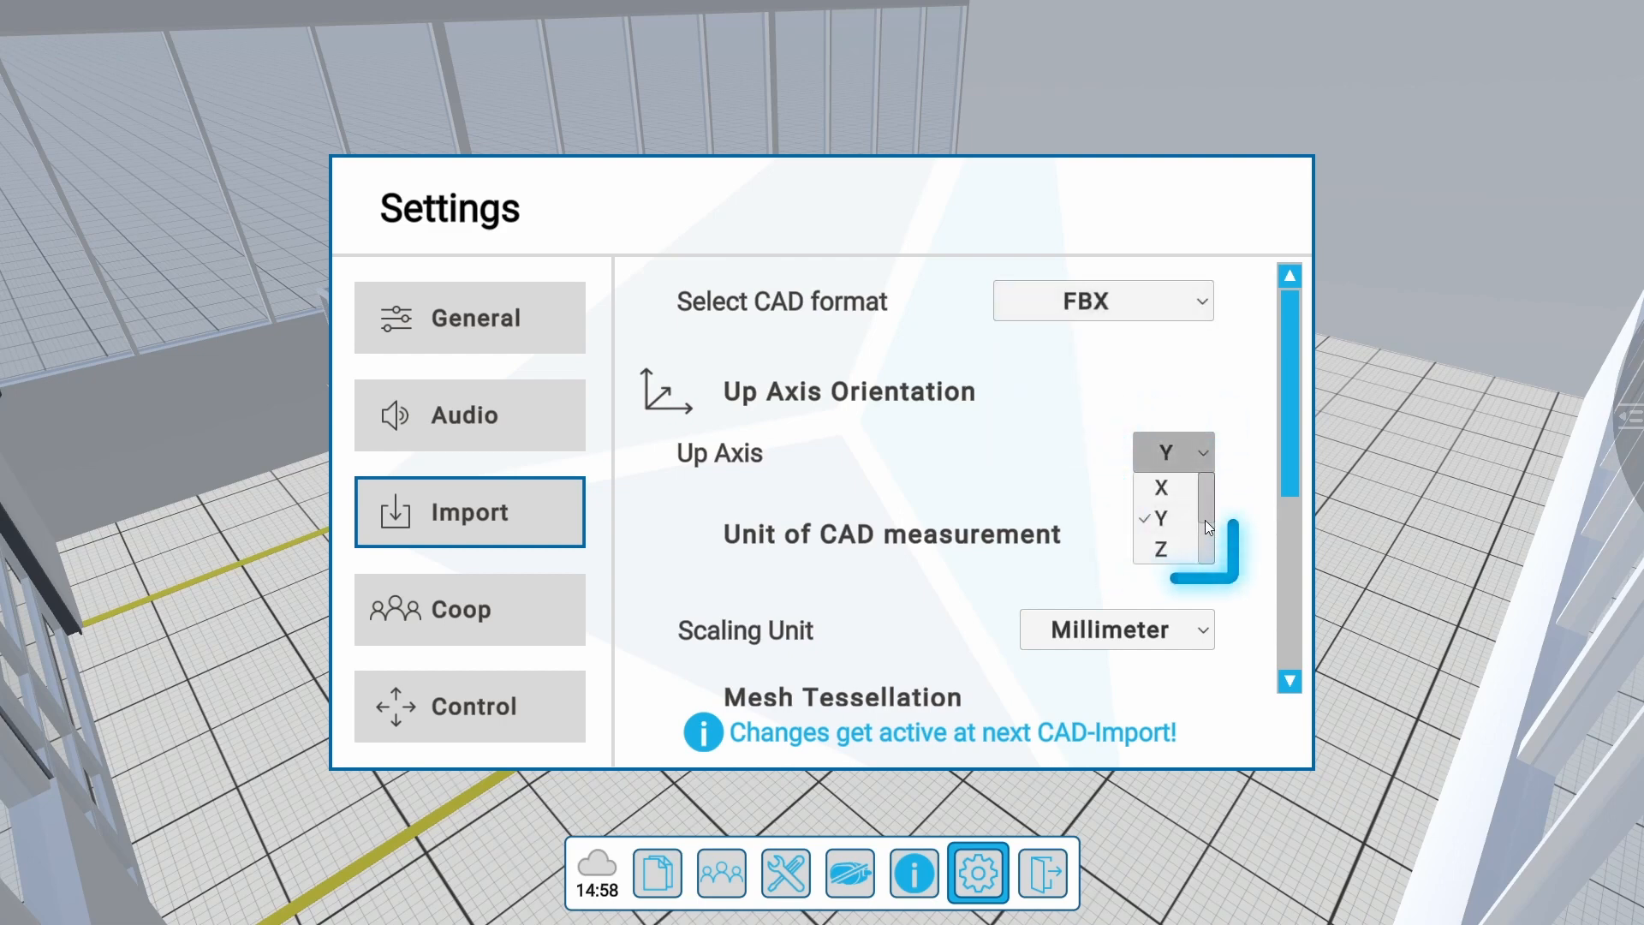
click(1159, 519)
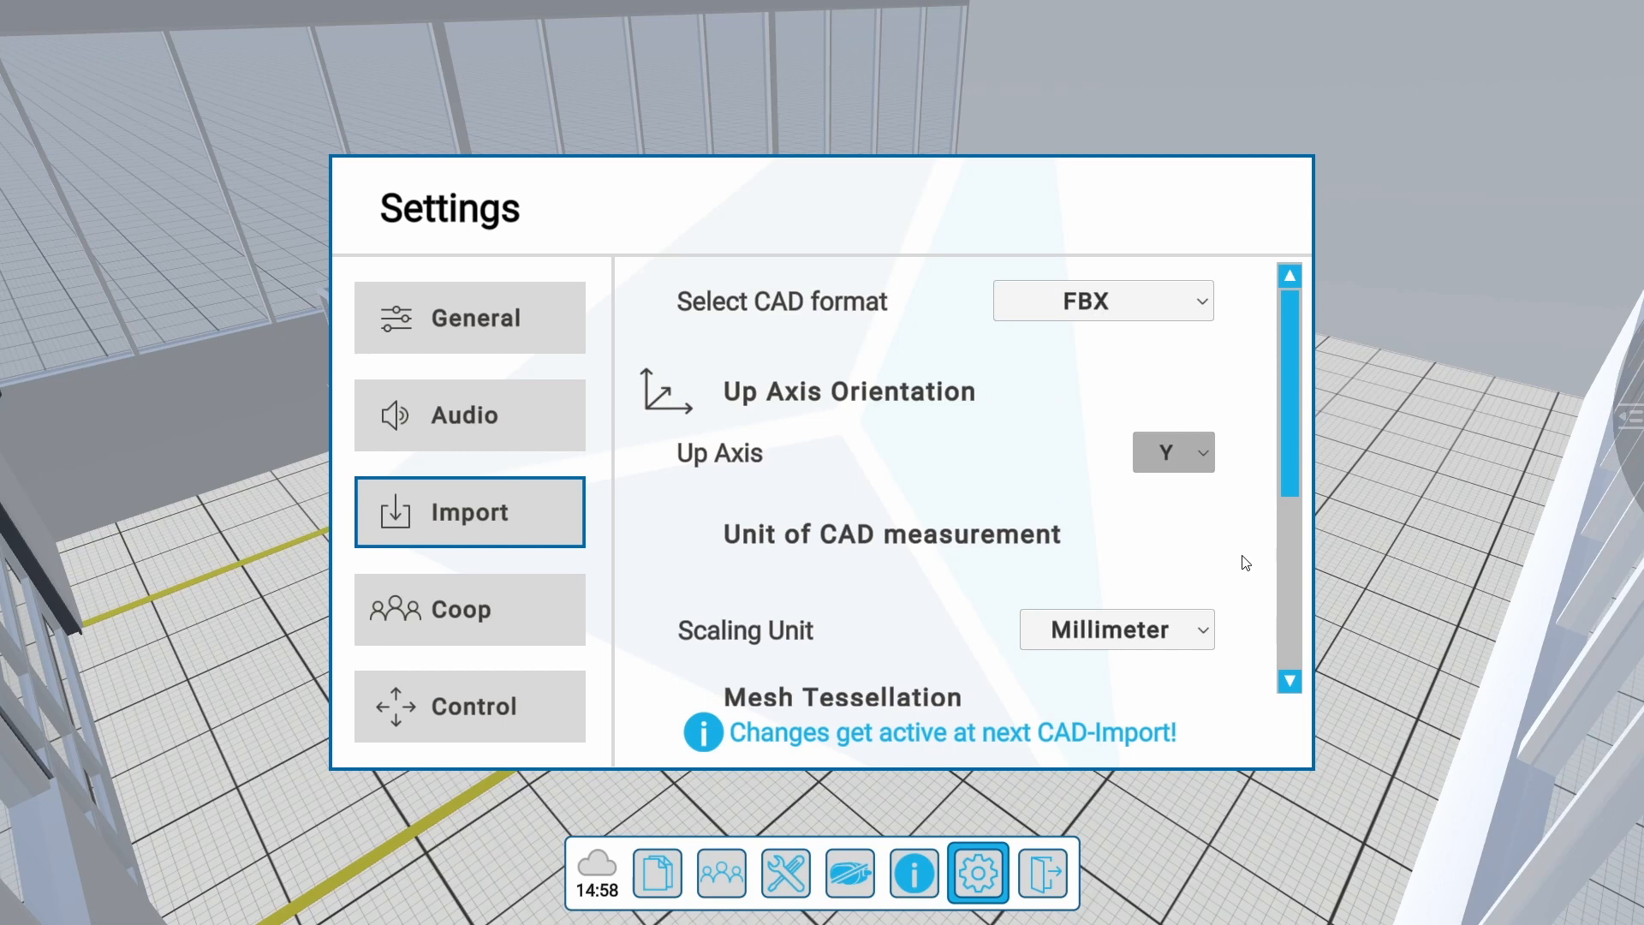
click(1115, 628)
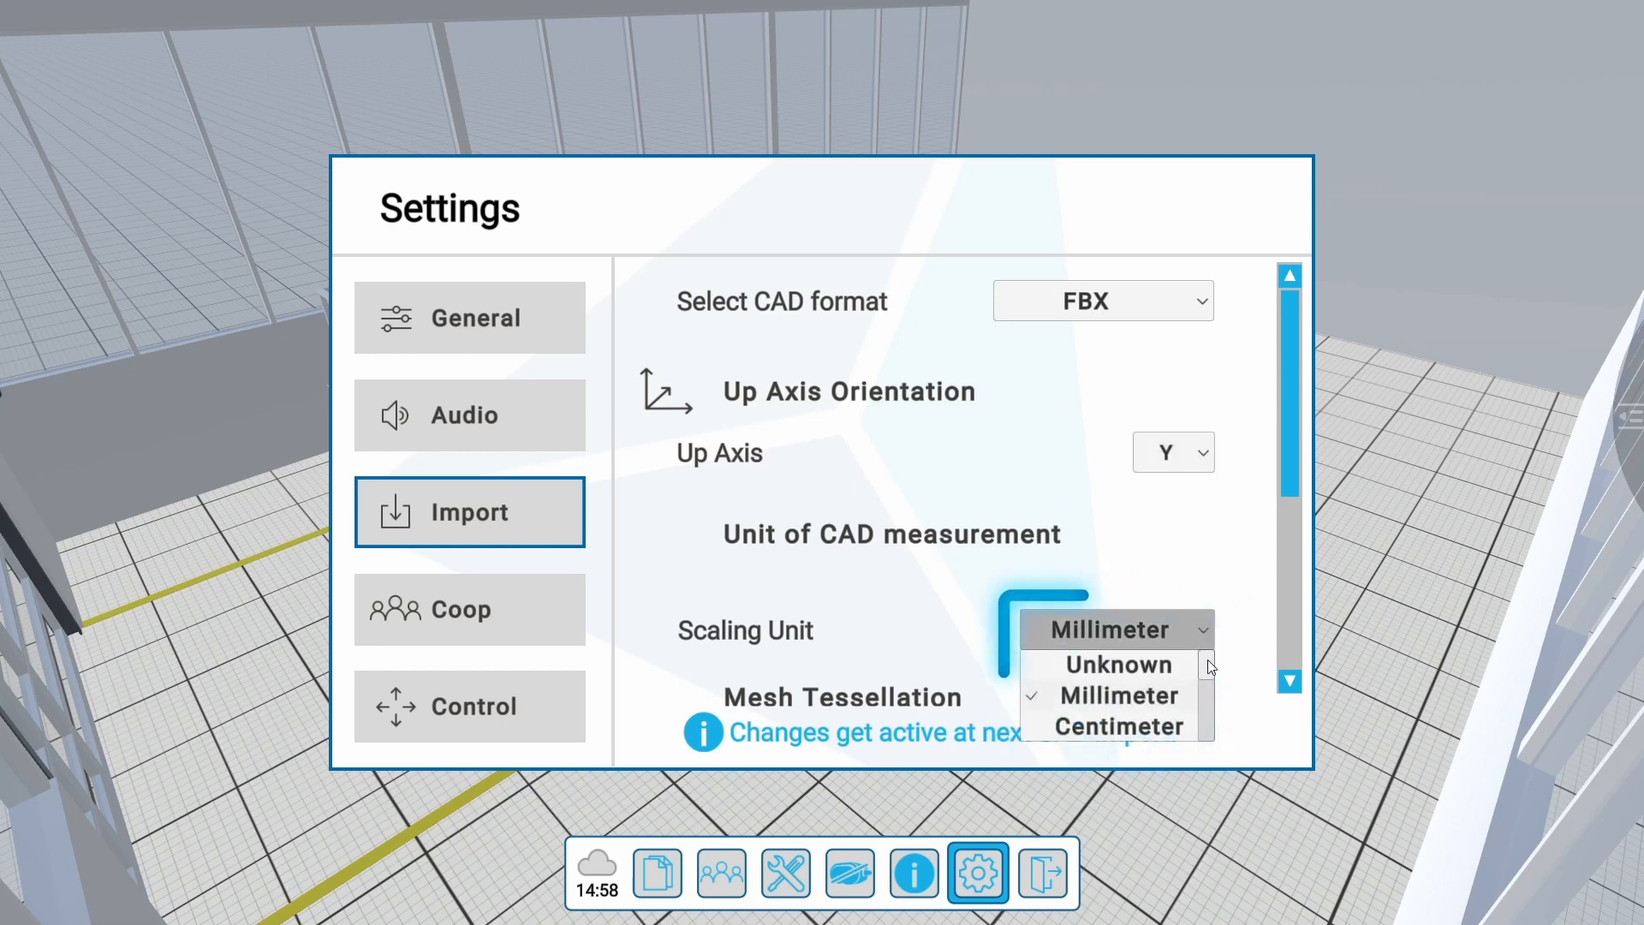
scroll(down, 3)
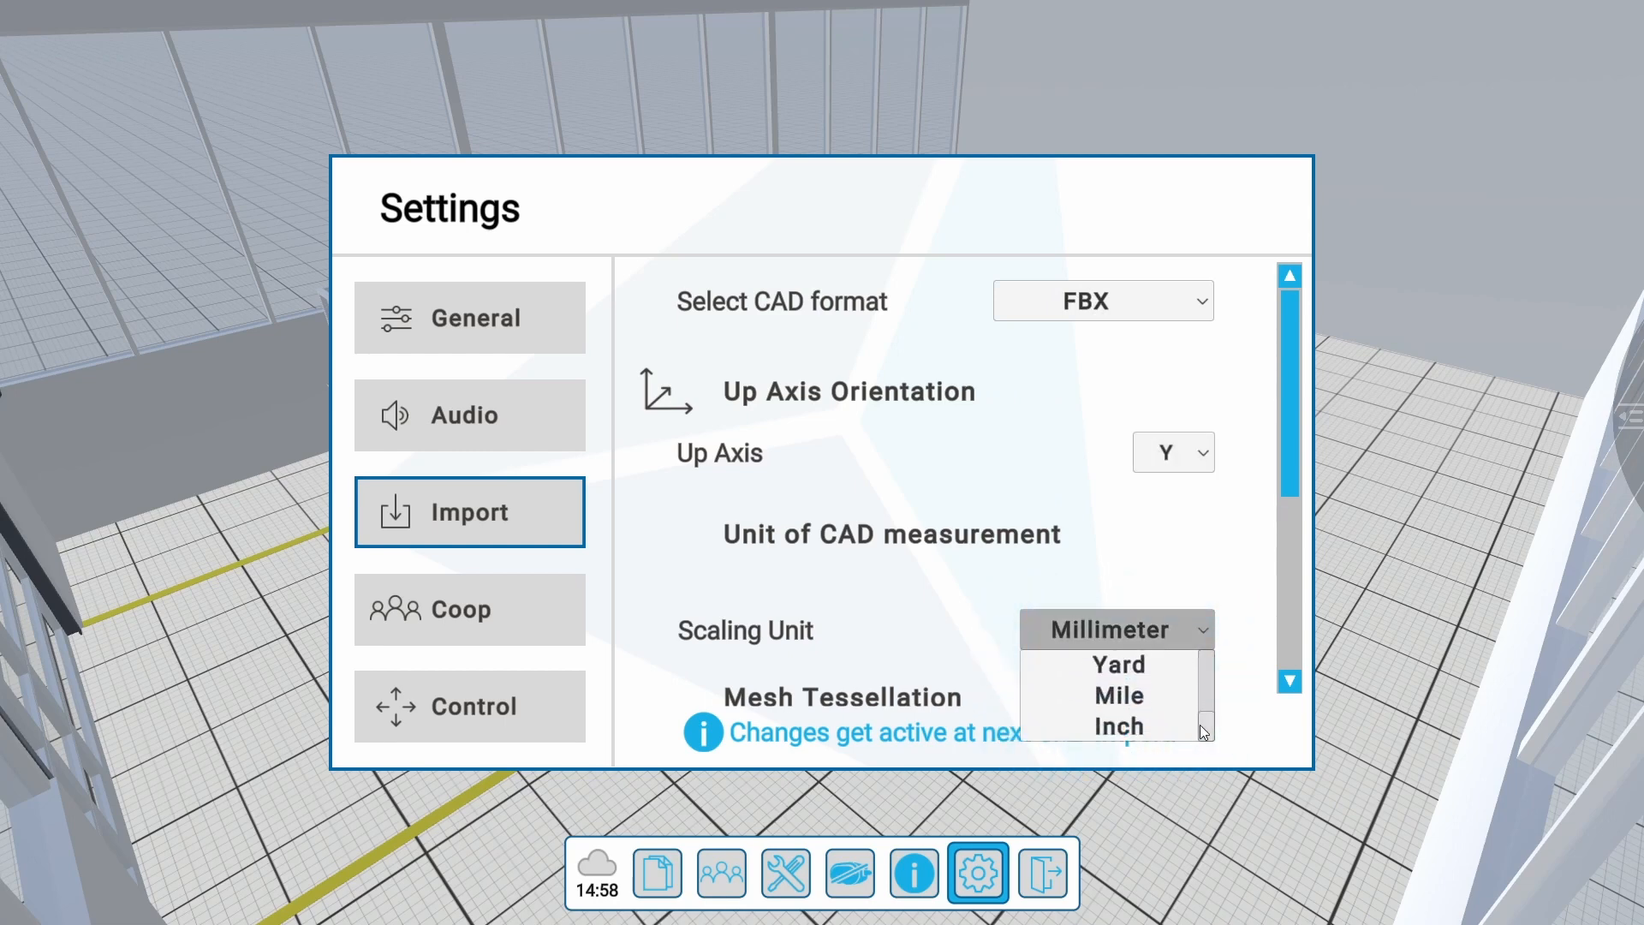
Step: Switch to the Coop collaboration settings page
click(469, 610)
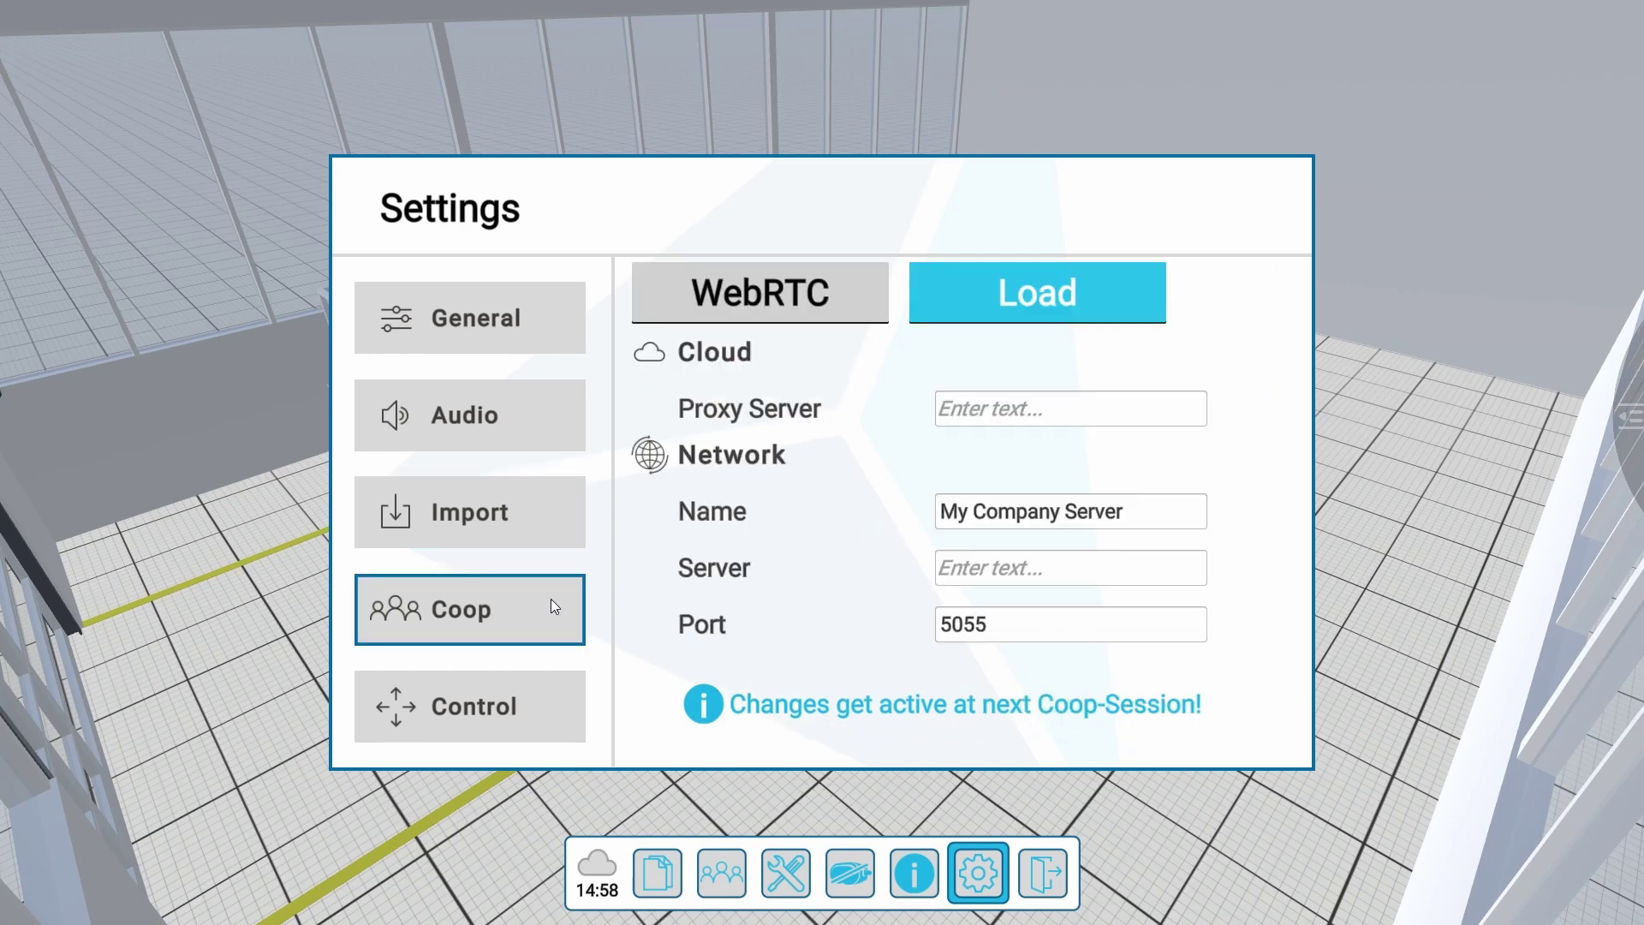
Step: Check the Coop WebRTC connection list, then show the Control page's desktop camera commands
click(469, 608)
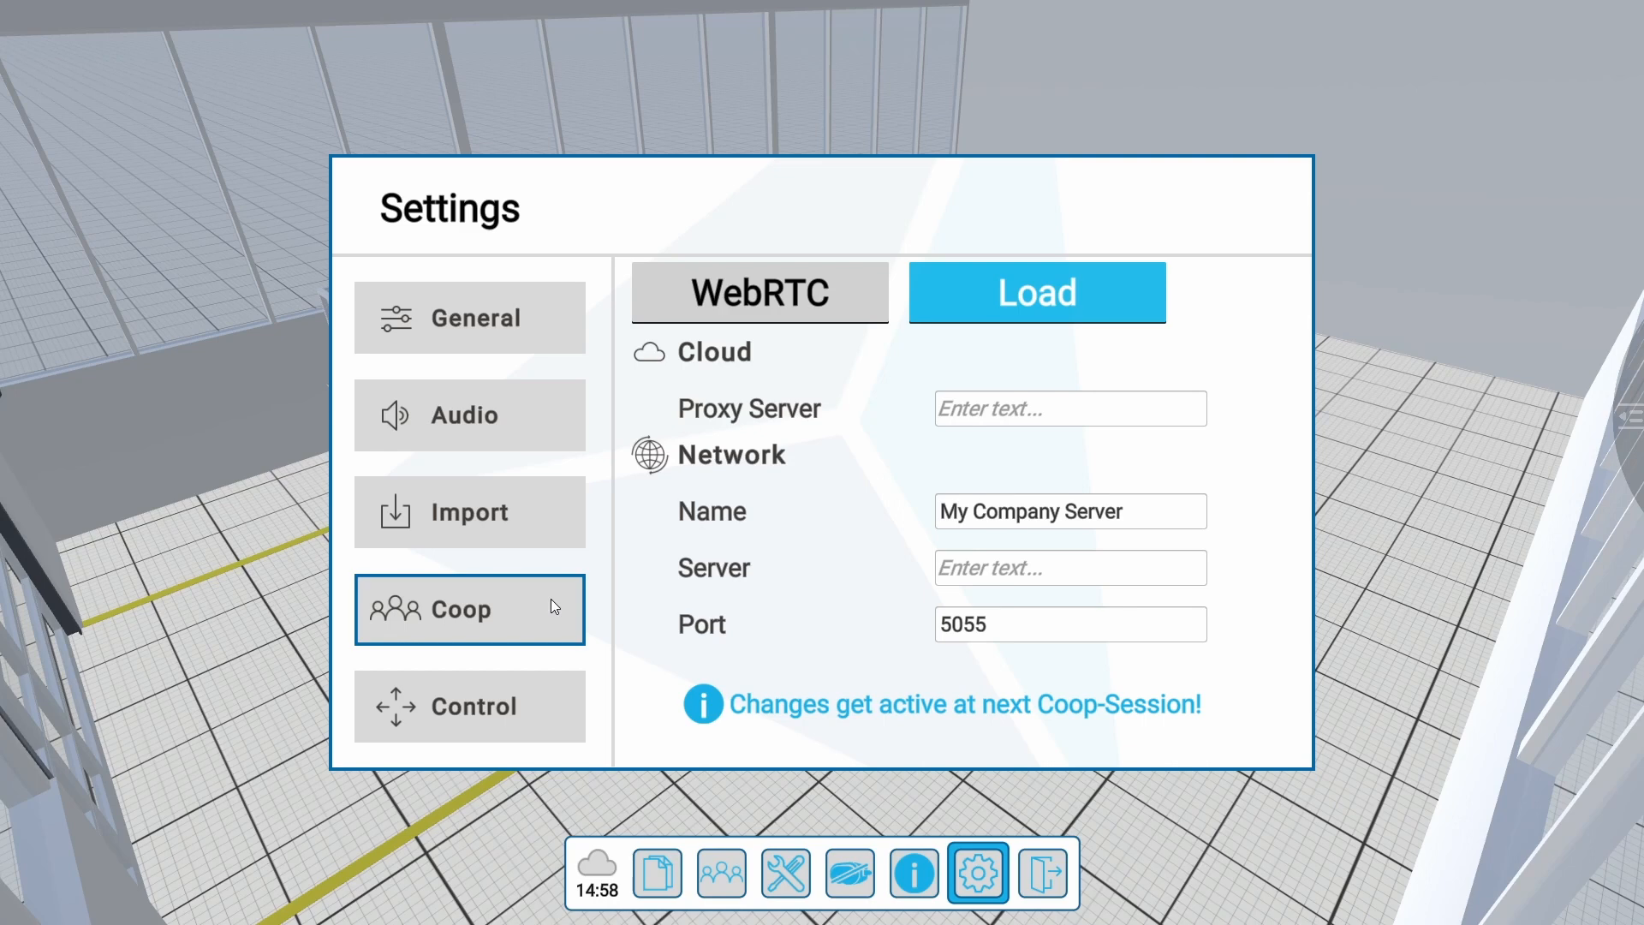
mouse_move(601, 591)
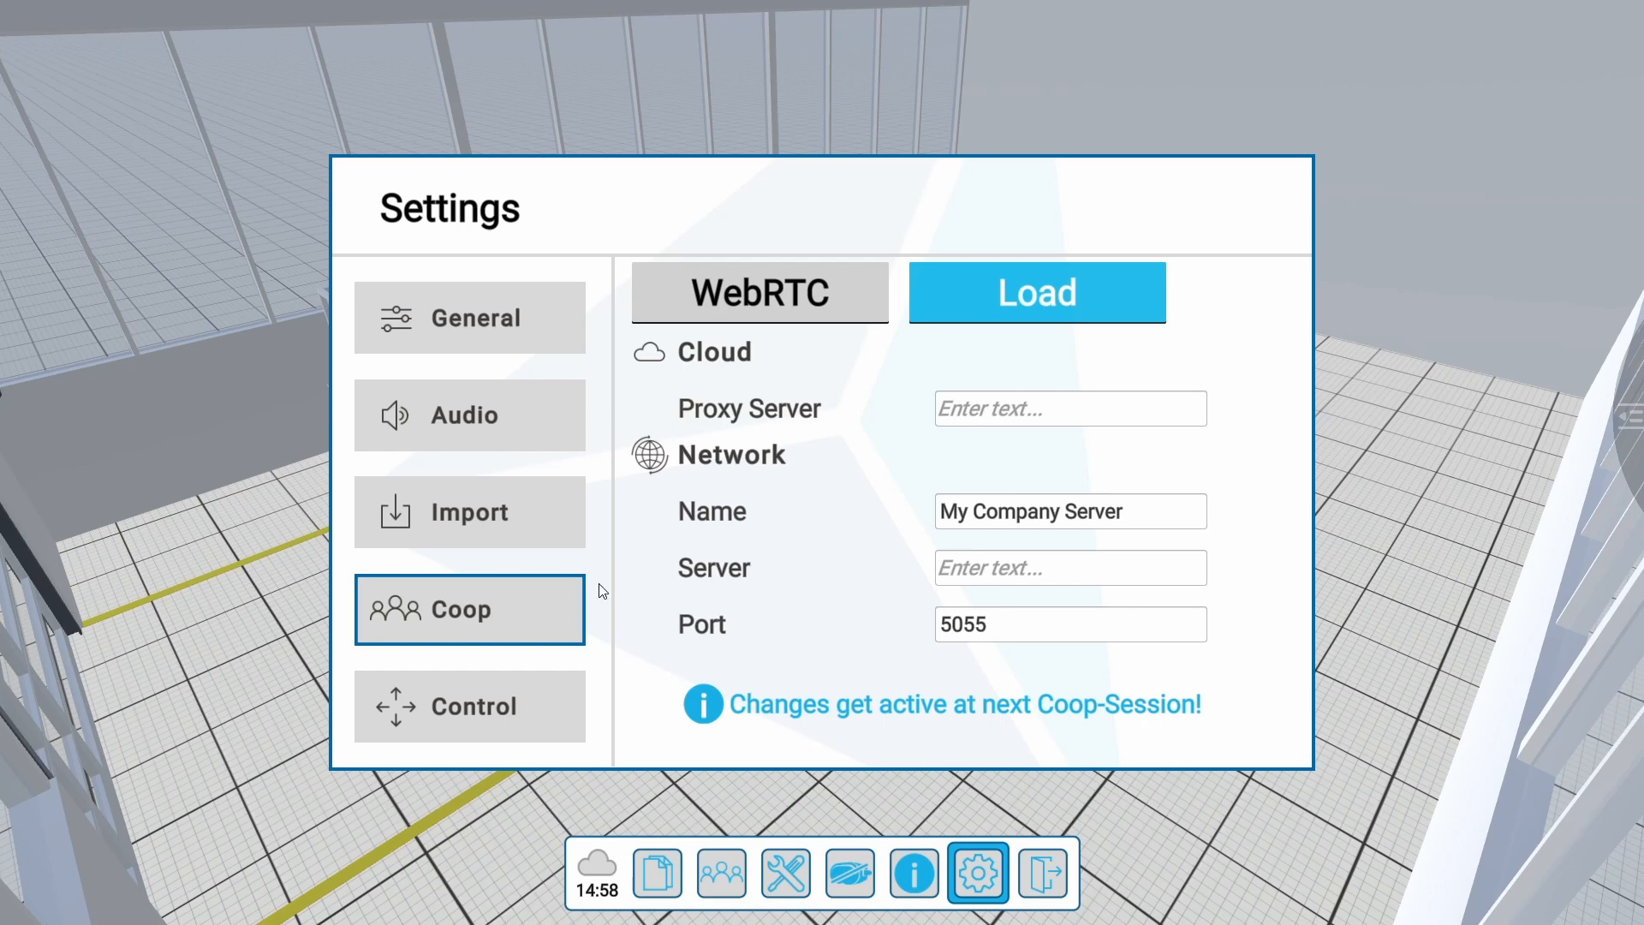
click(759, 293)
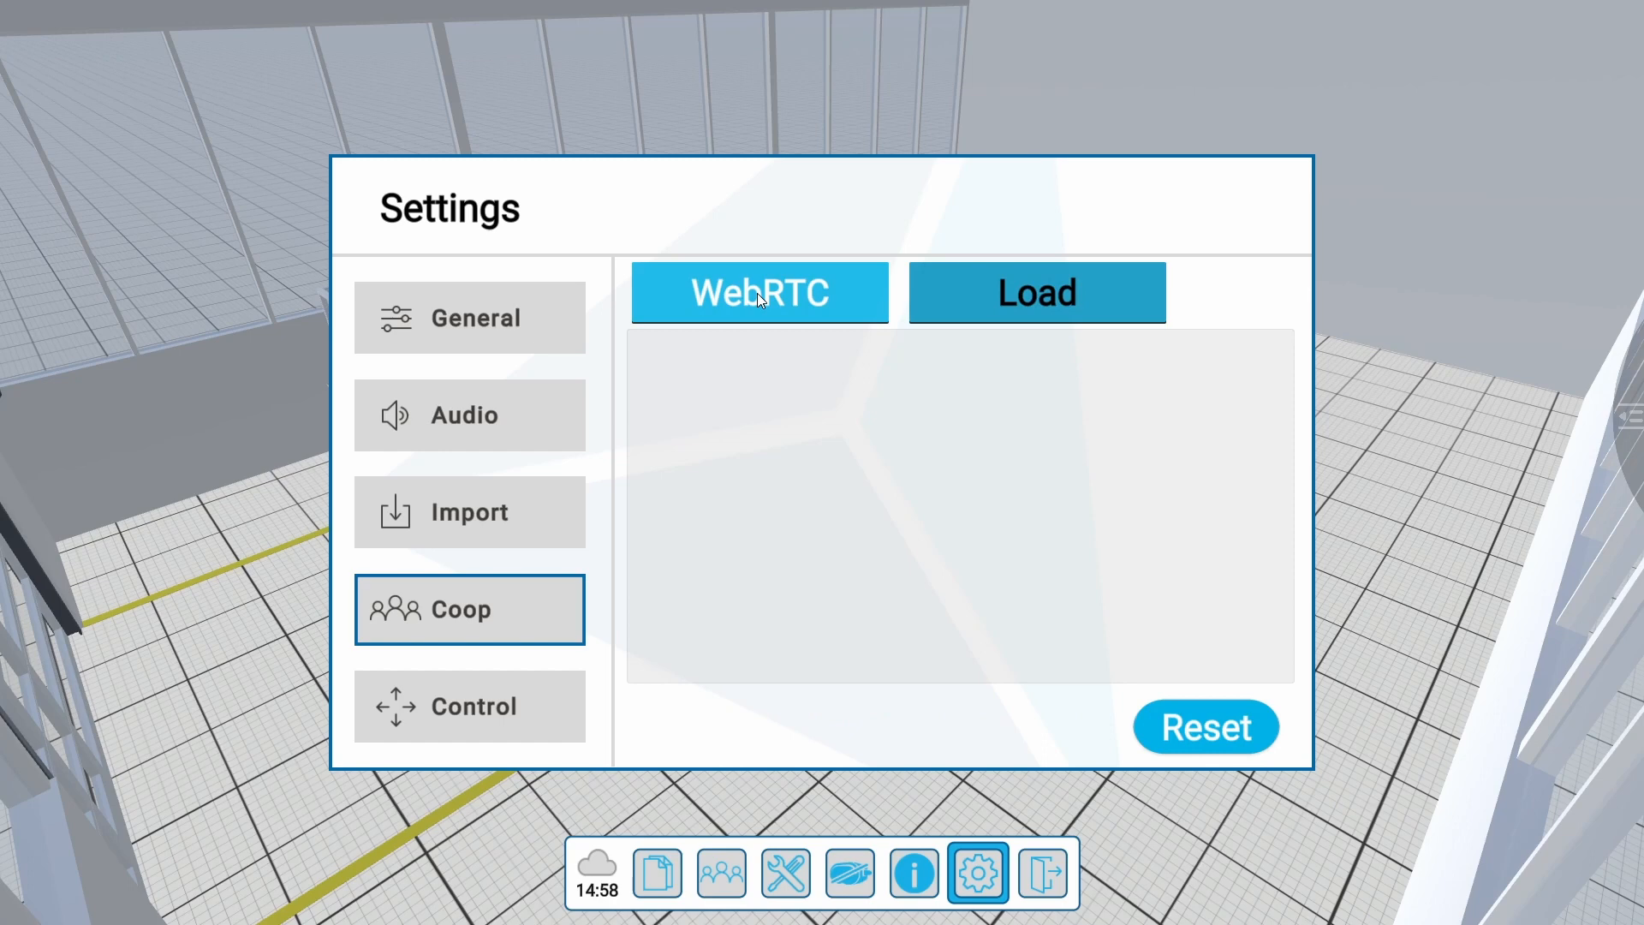
click(470, 706)
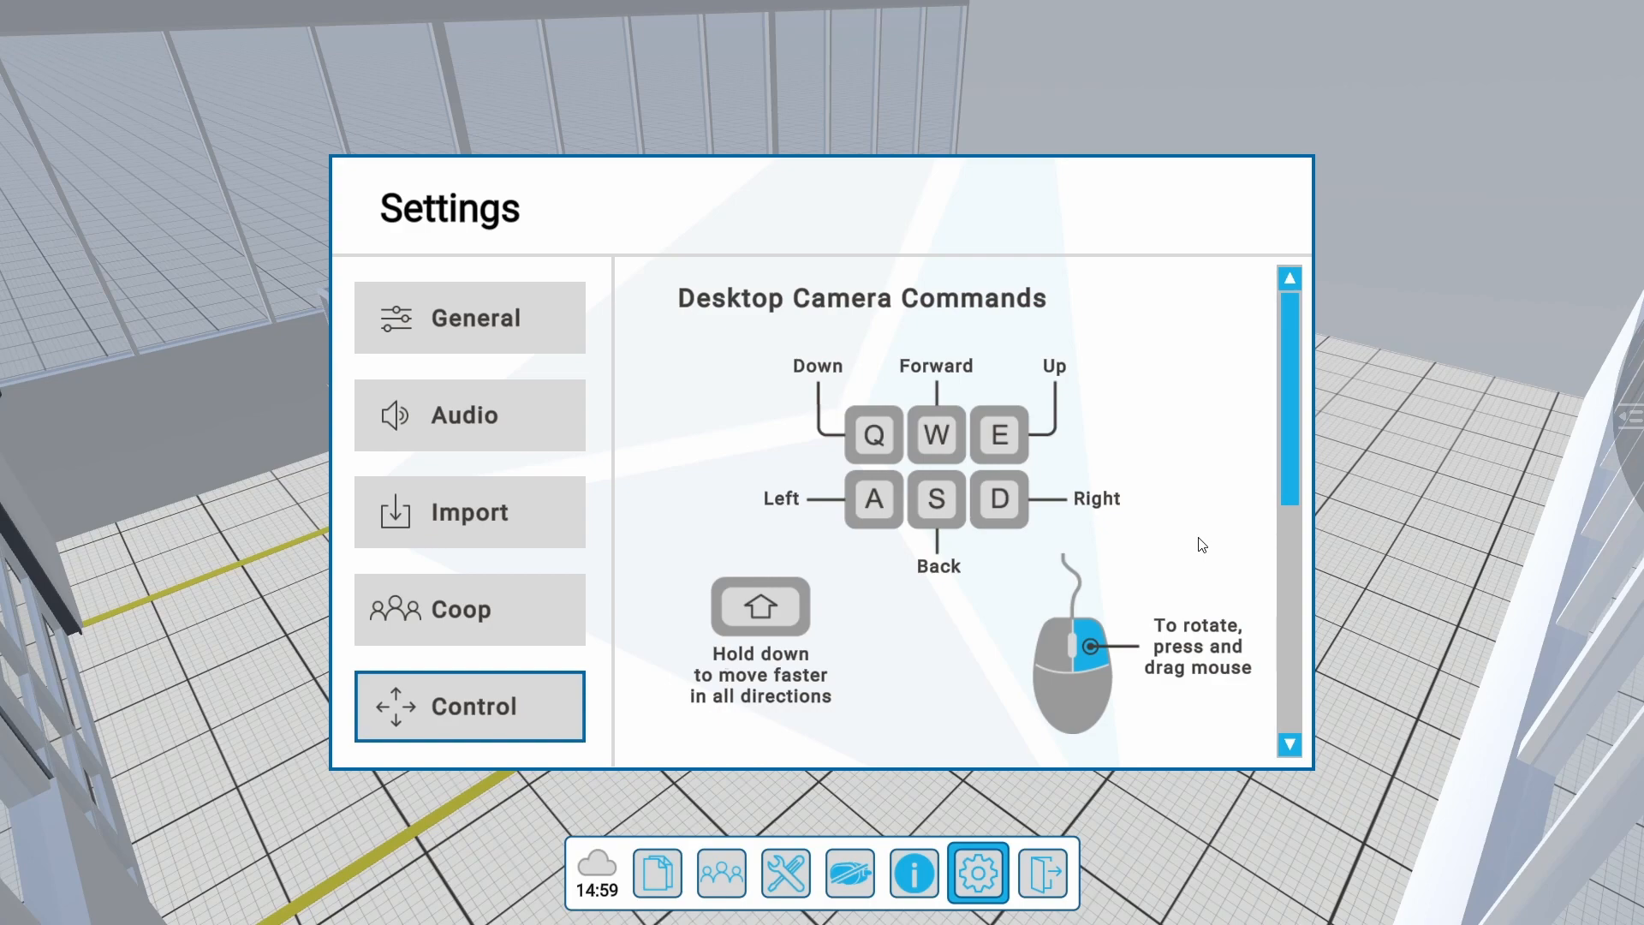
Step: Zoom out to view the full glass-fronted hall model after closing Settings
scroll(down, 3)
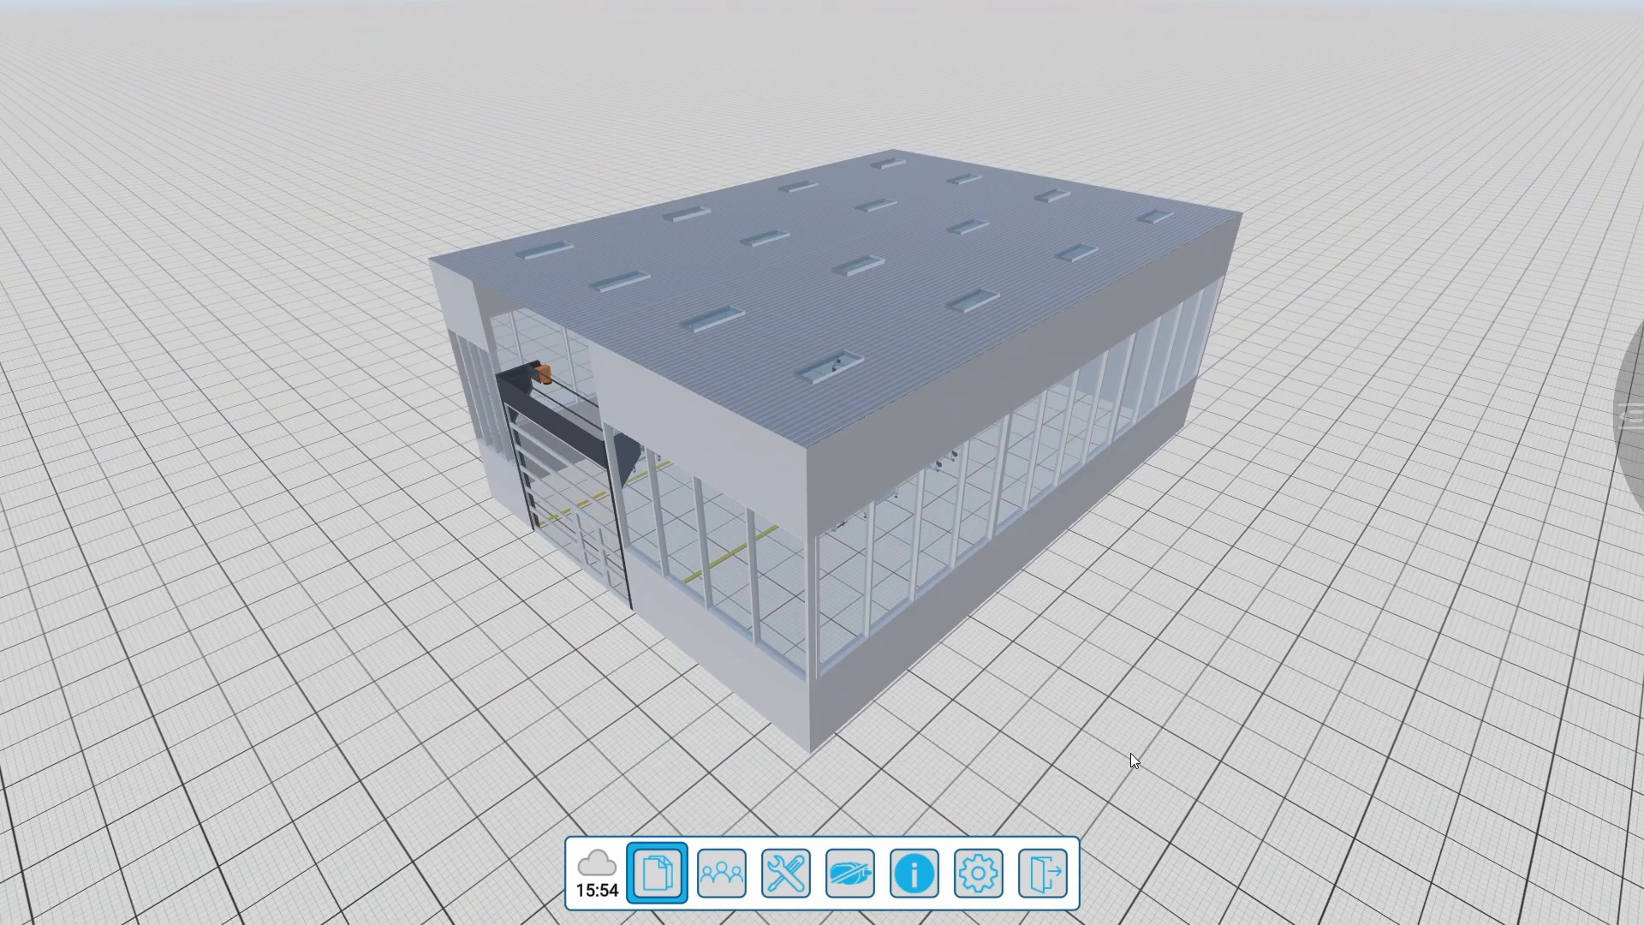
scroll(down, 3)
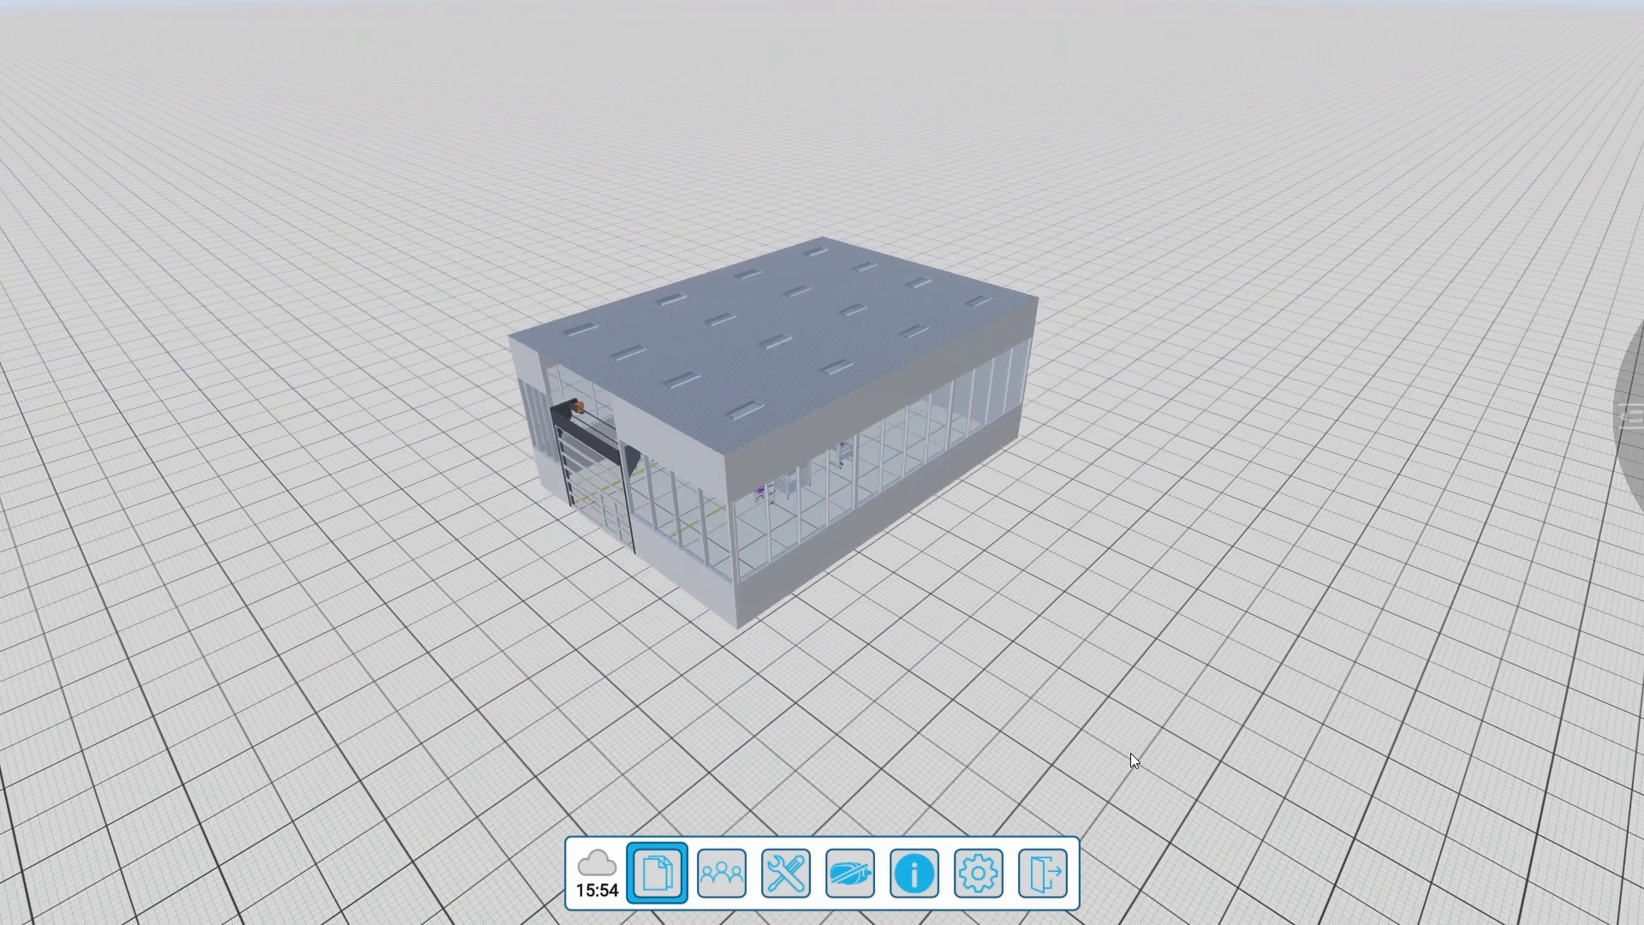